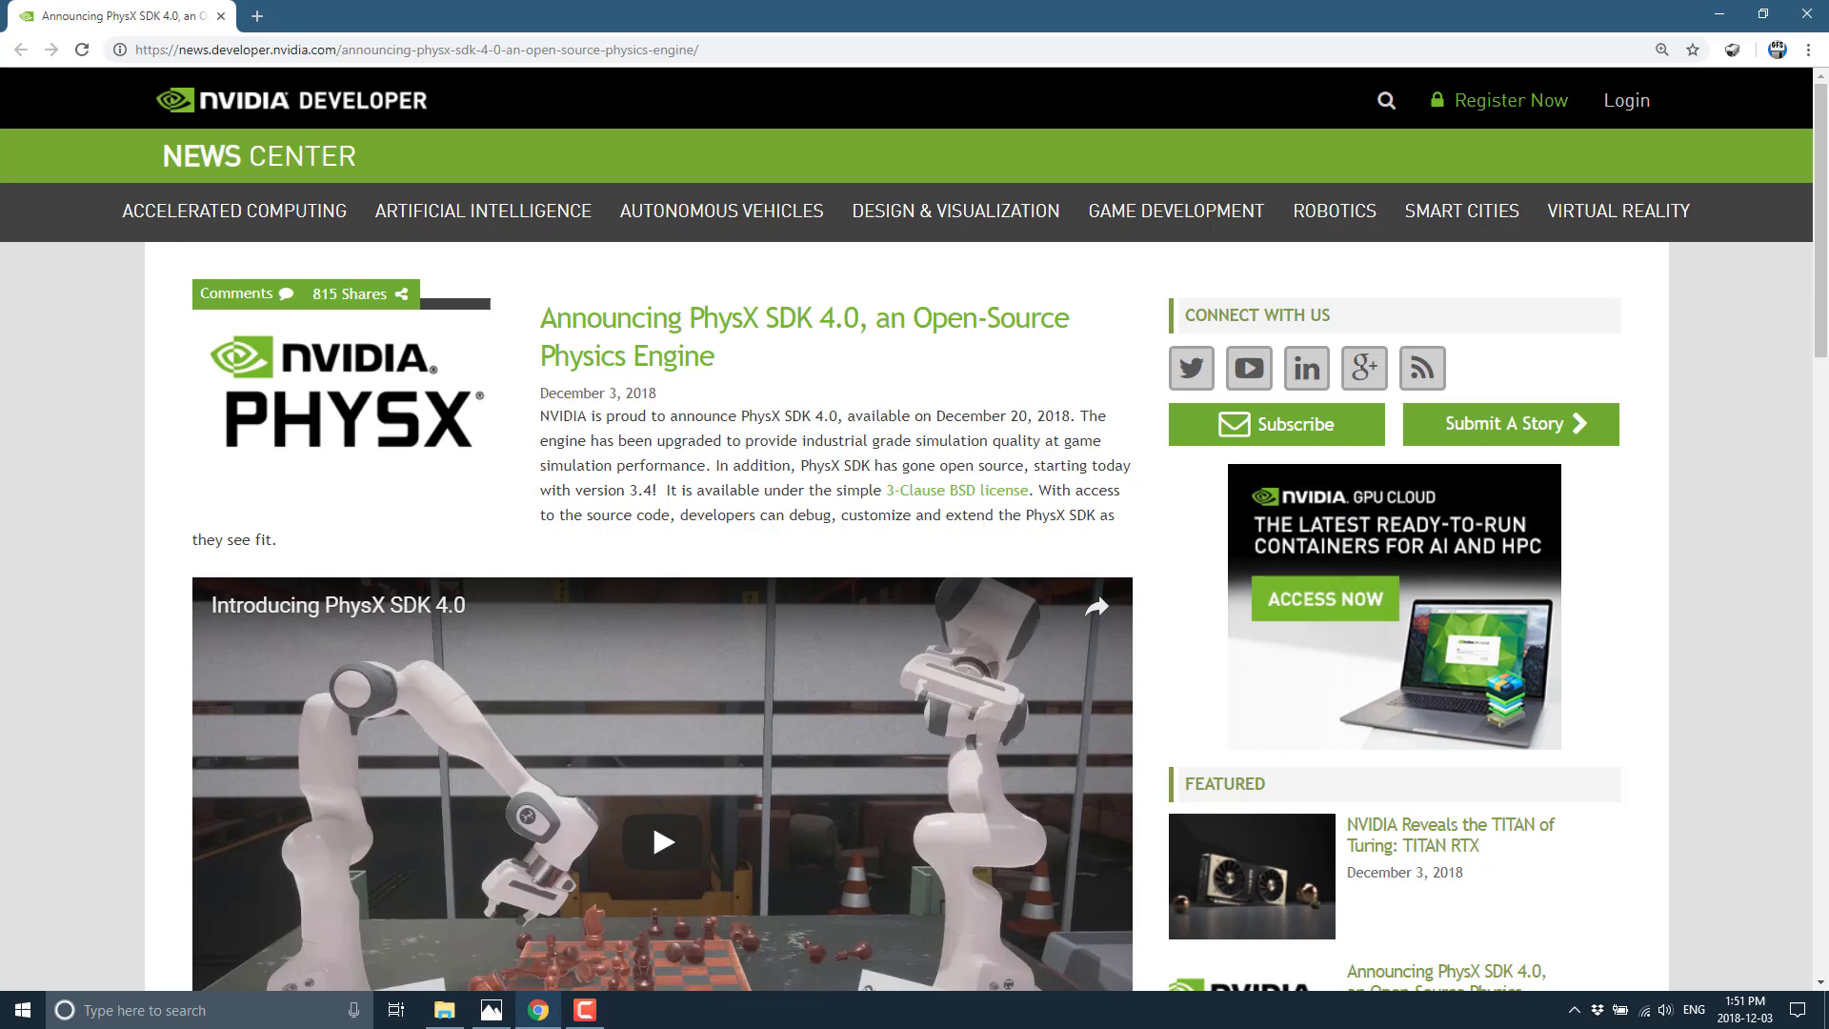
{"action": "mouse_move", "coordinate": [813, 469]}
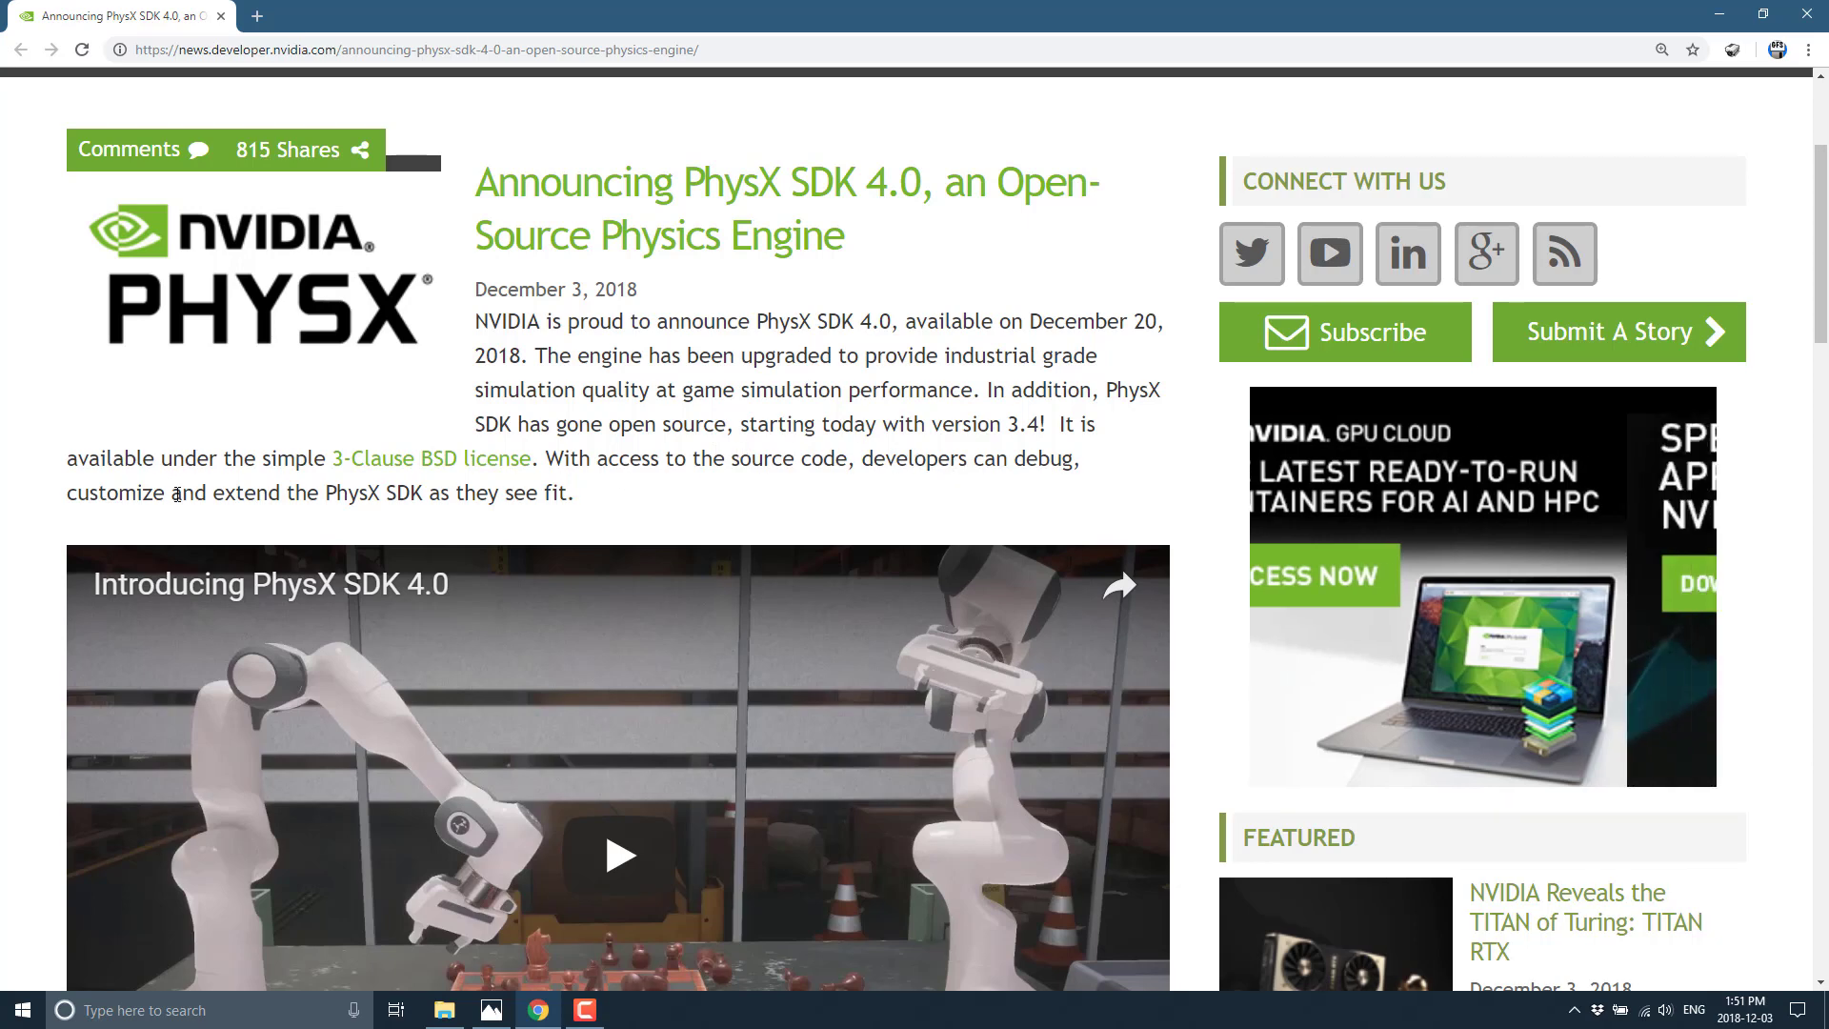
- Scroll past the intro video to the PhysX new-features list and supported platforms
{"action": "scroll", "scroll_direction": "down", "scroll_amount": 3}
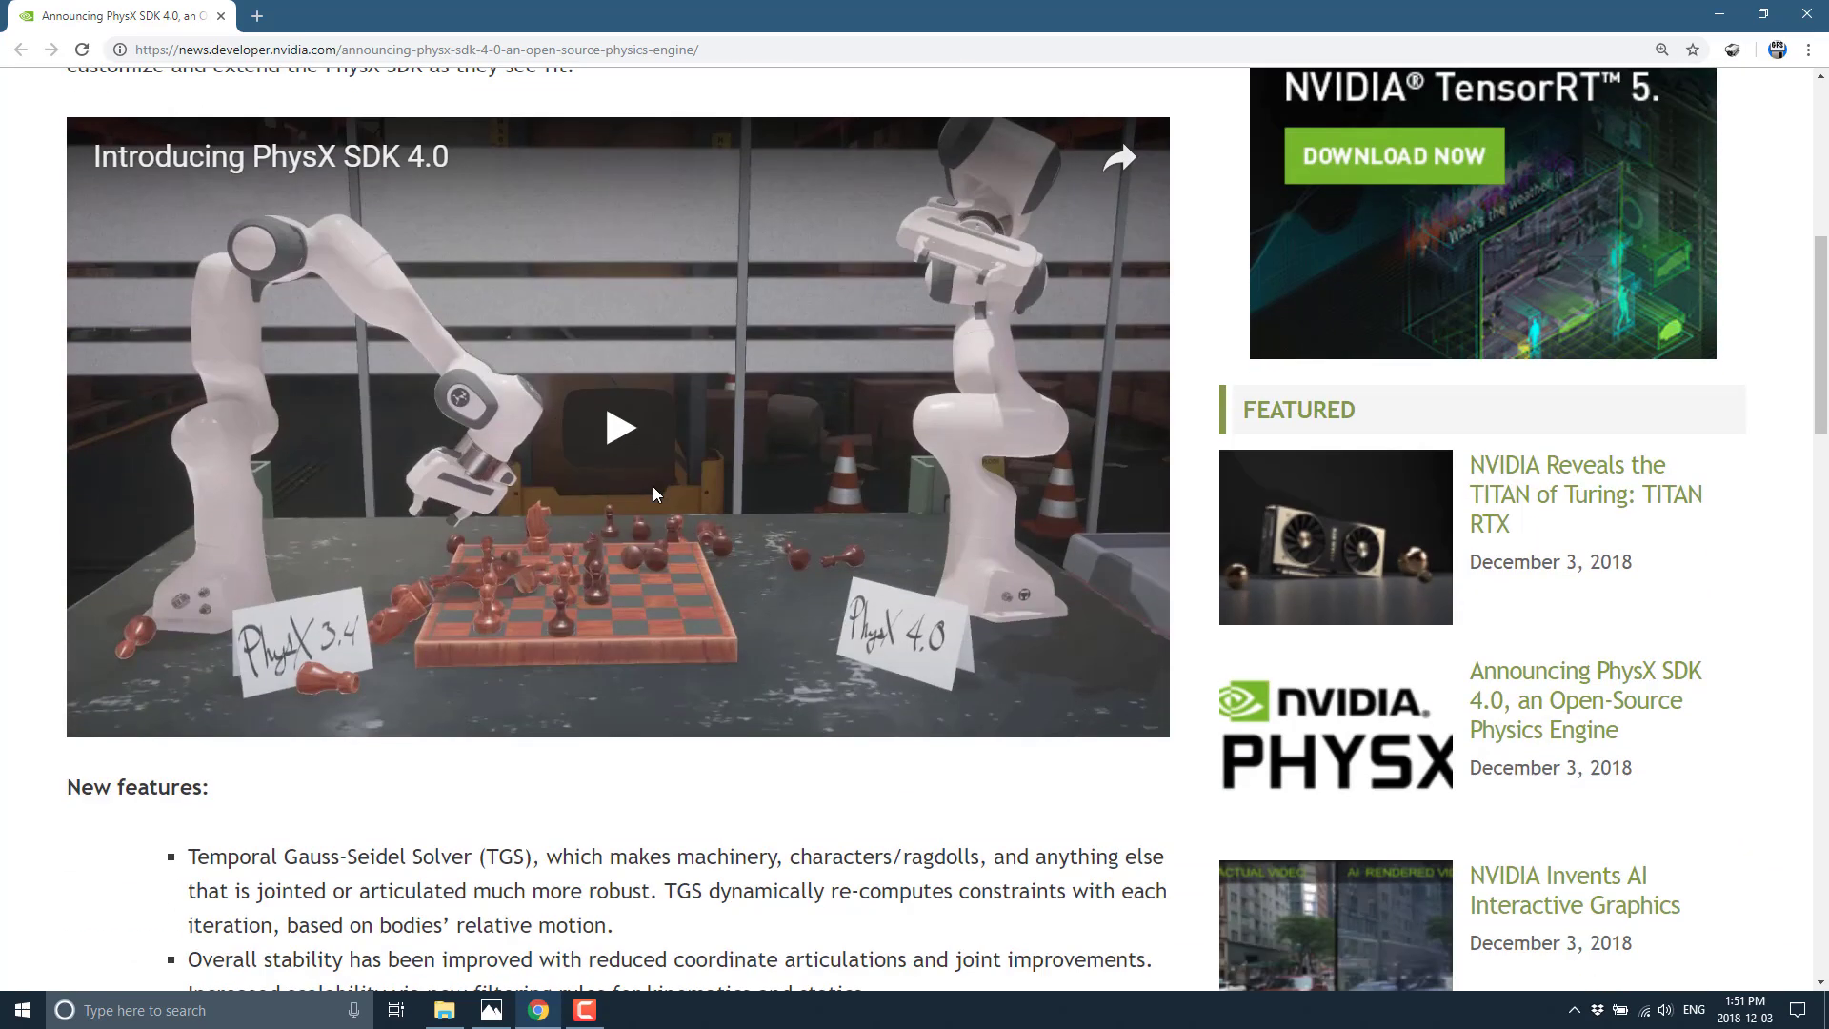
{"action": "scroll", "scroll_direction": "down", "scroll_amount": 3}
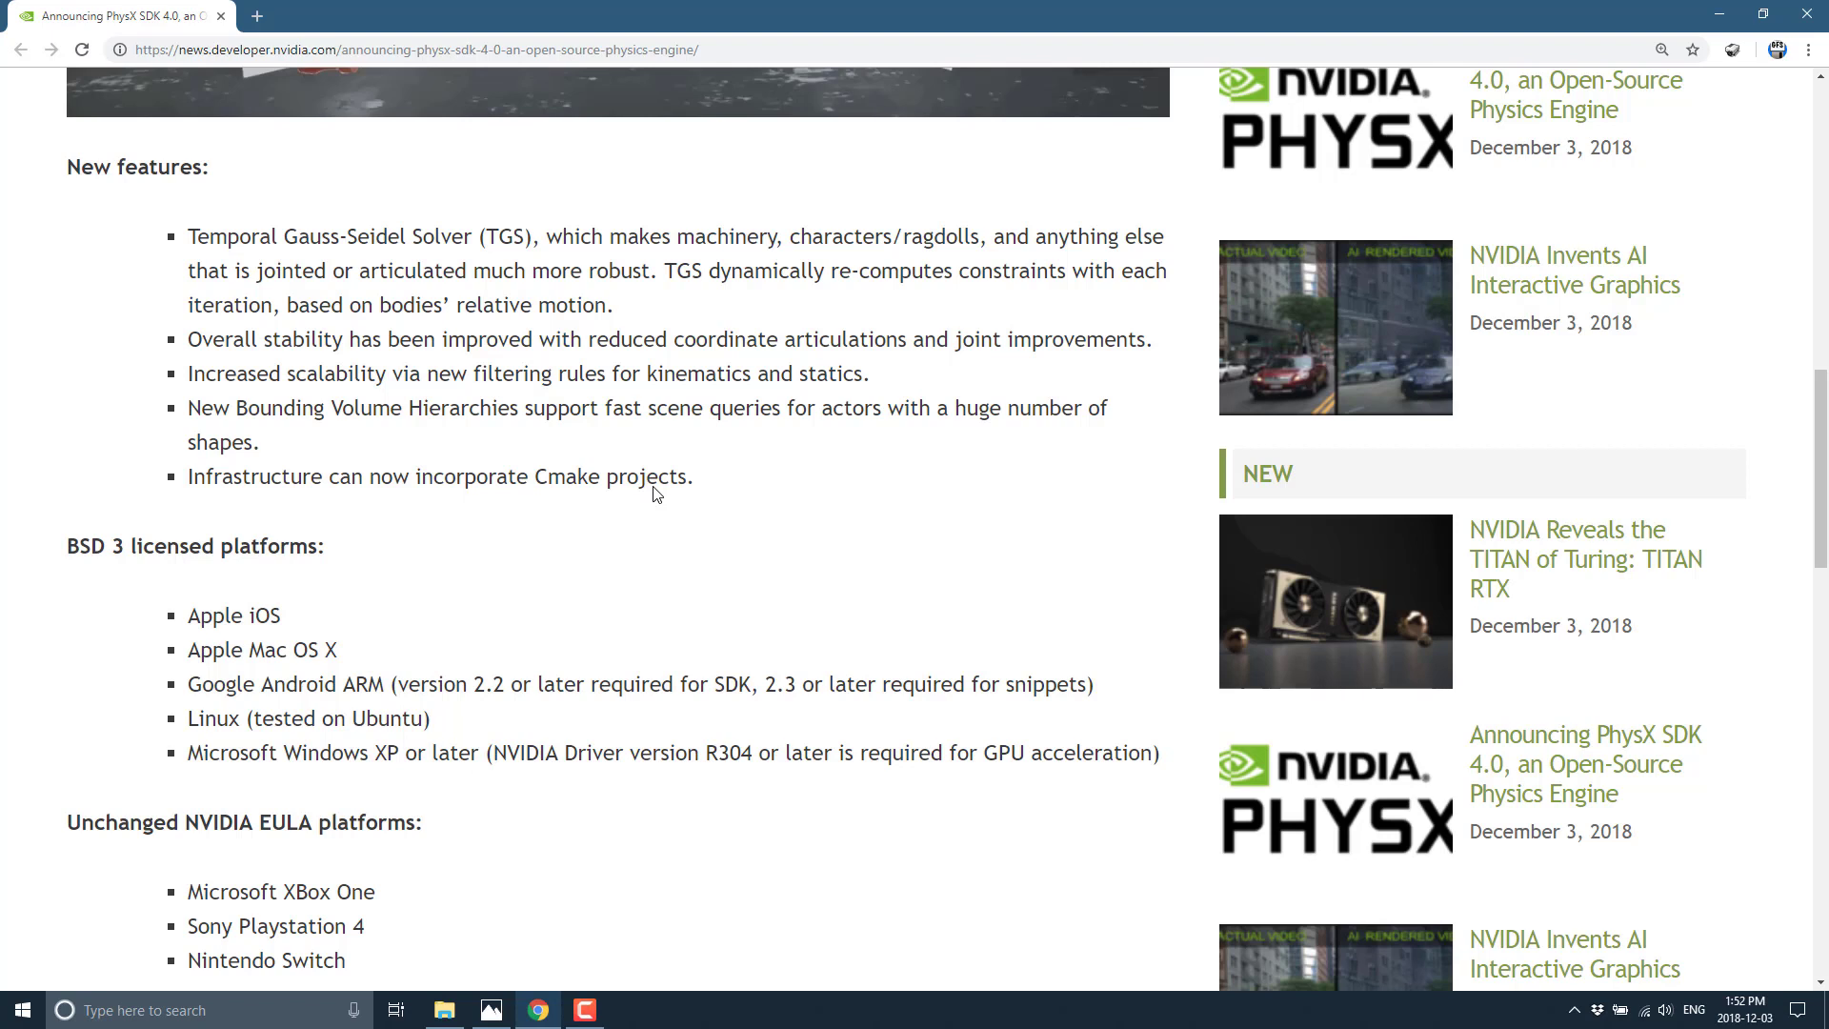
- Scroll through the BSD 3 and EULA platform lists to the 'Download PhysX SDK 3.4 today' link
{"action": "scroll", "scroll_direction": "down", "scroll_amount": 3}
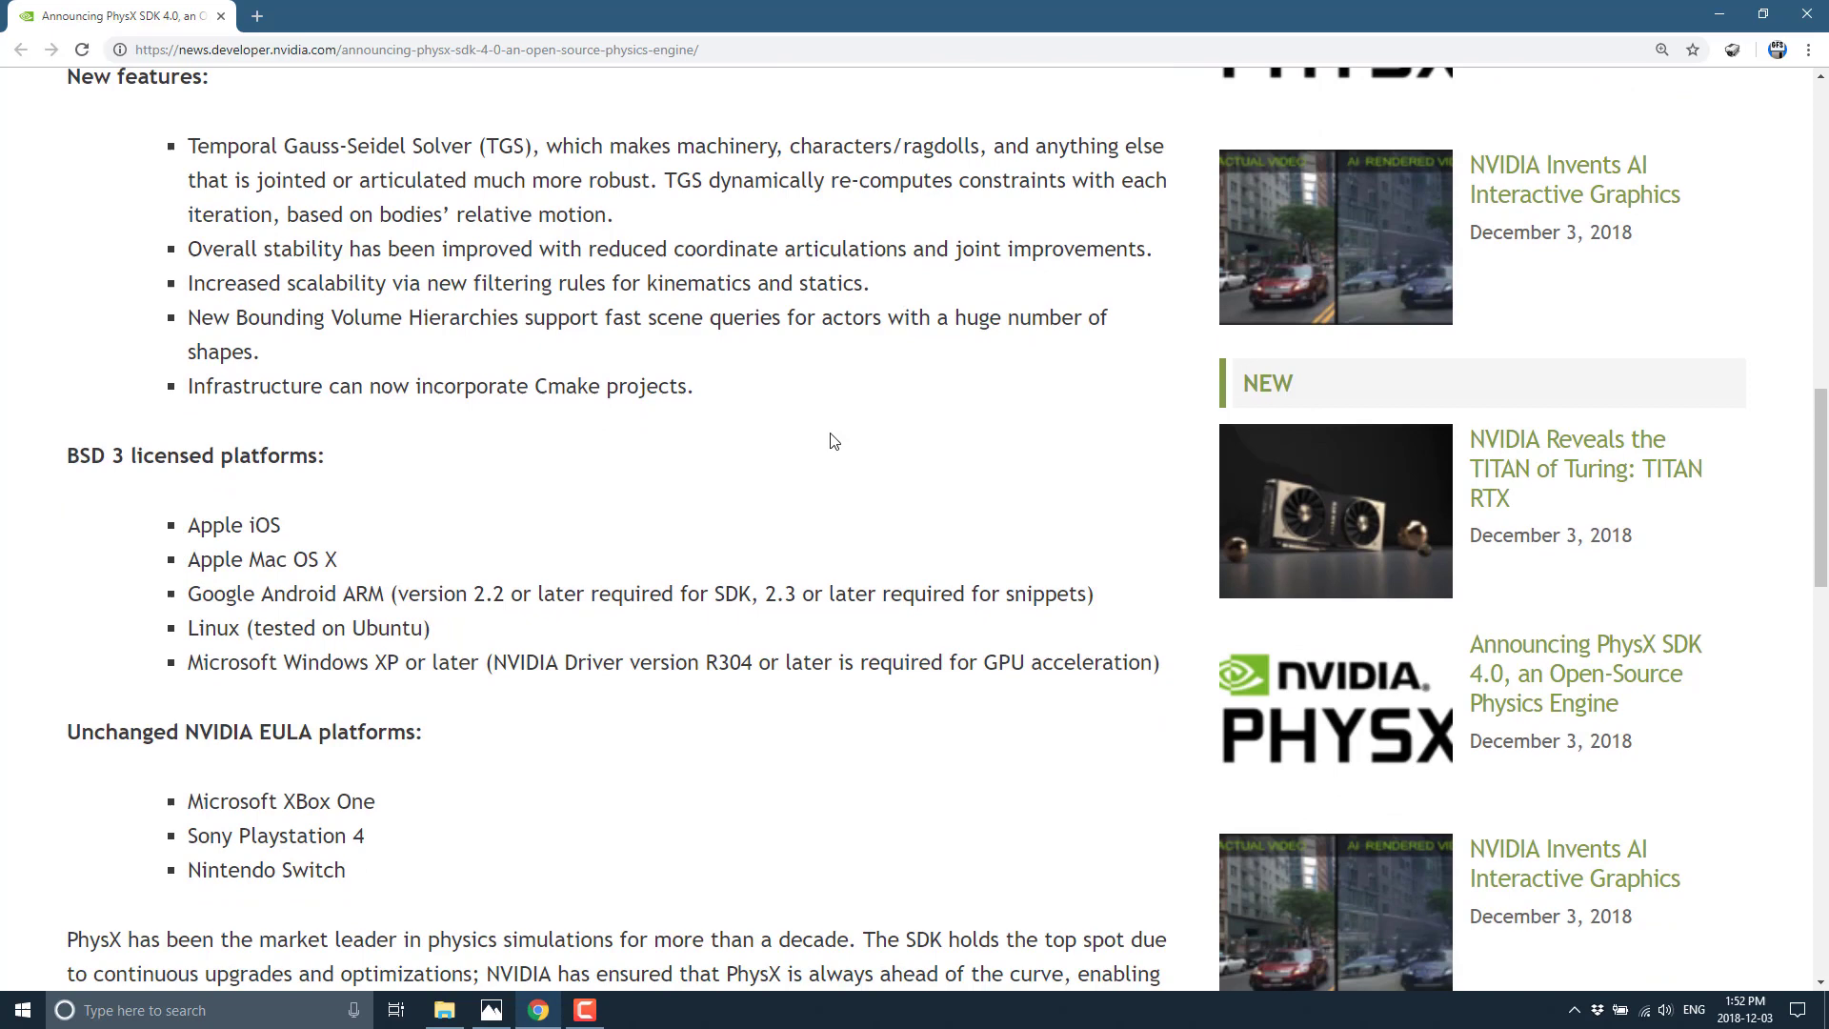
{"action": "scroll", "scroll_direction": "down", "scroll_amount": 3}
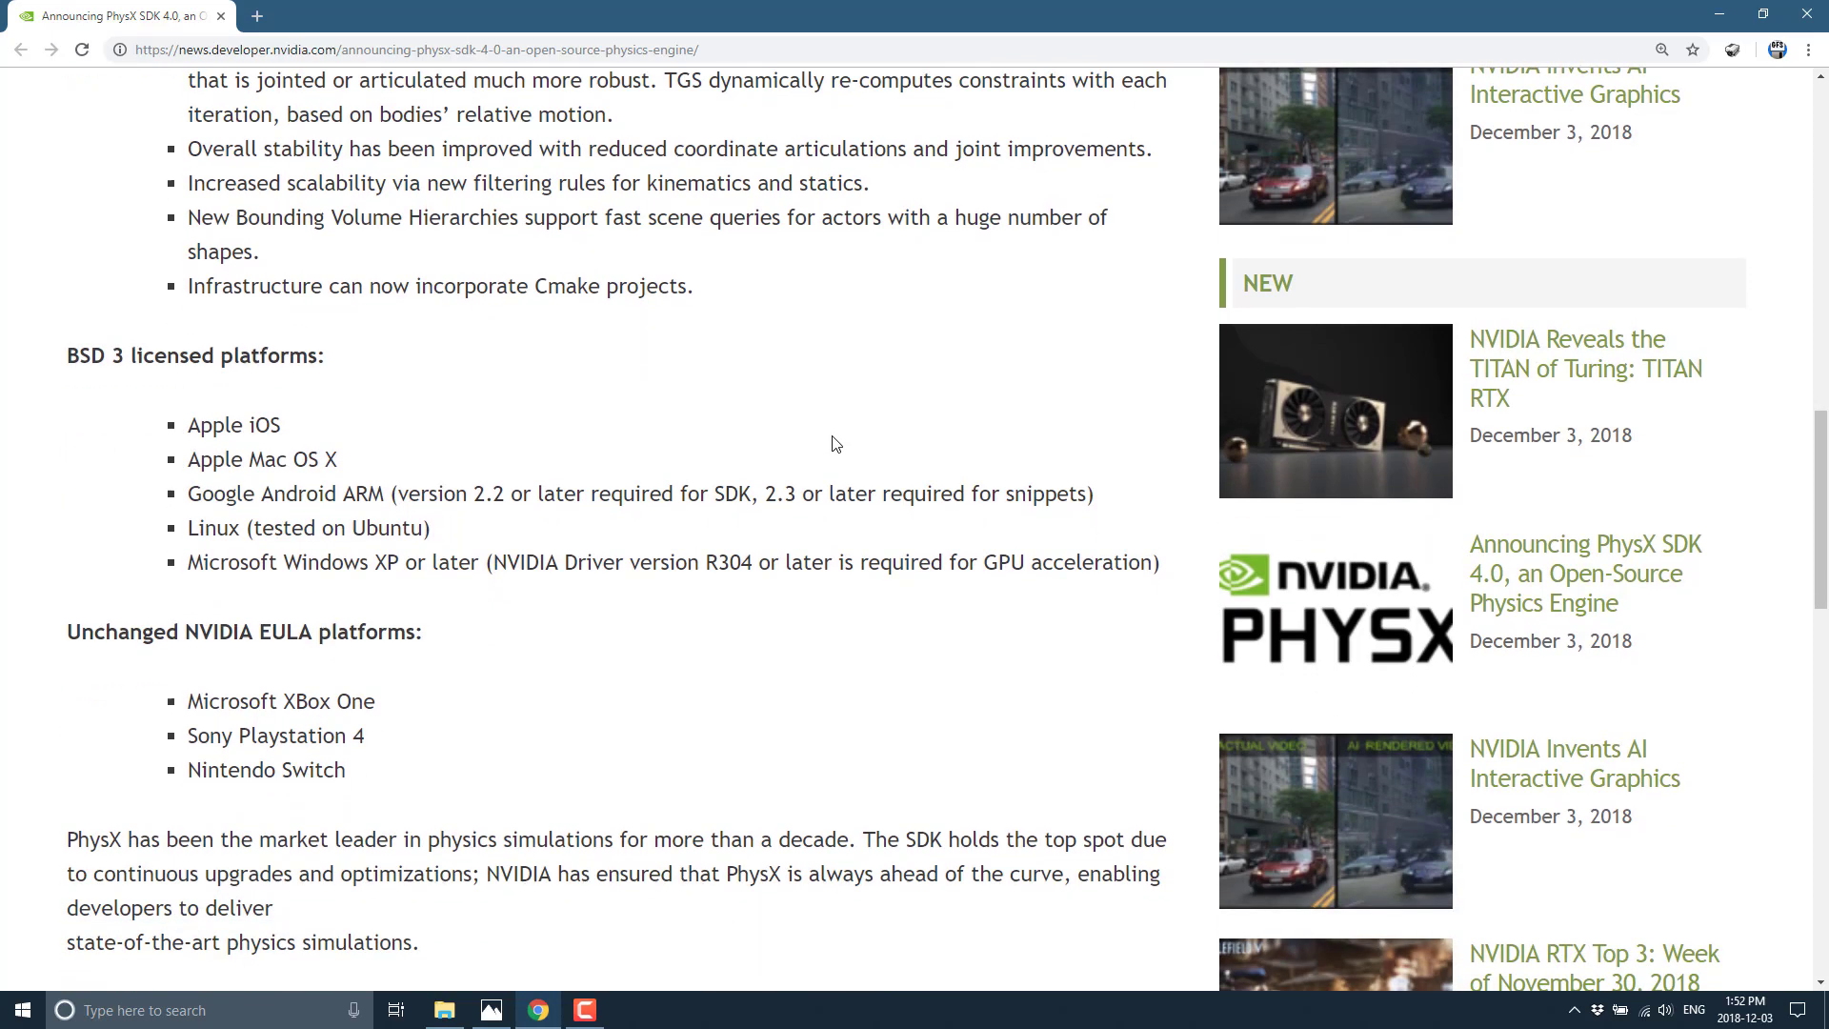
{"action": "scroll", "scroll_direction": "down", "scroll_amount": 3}
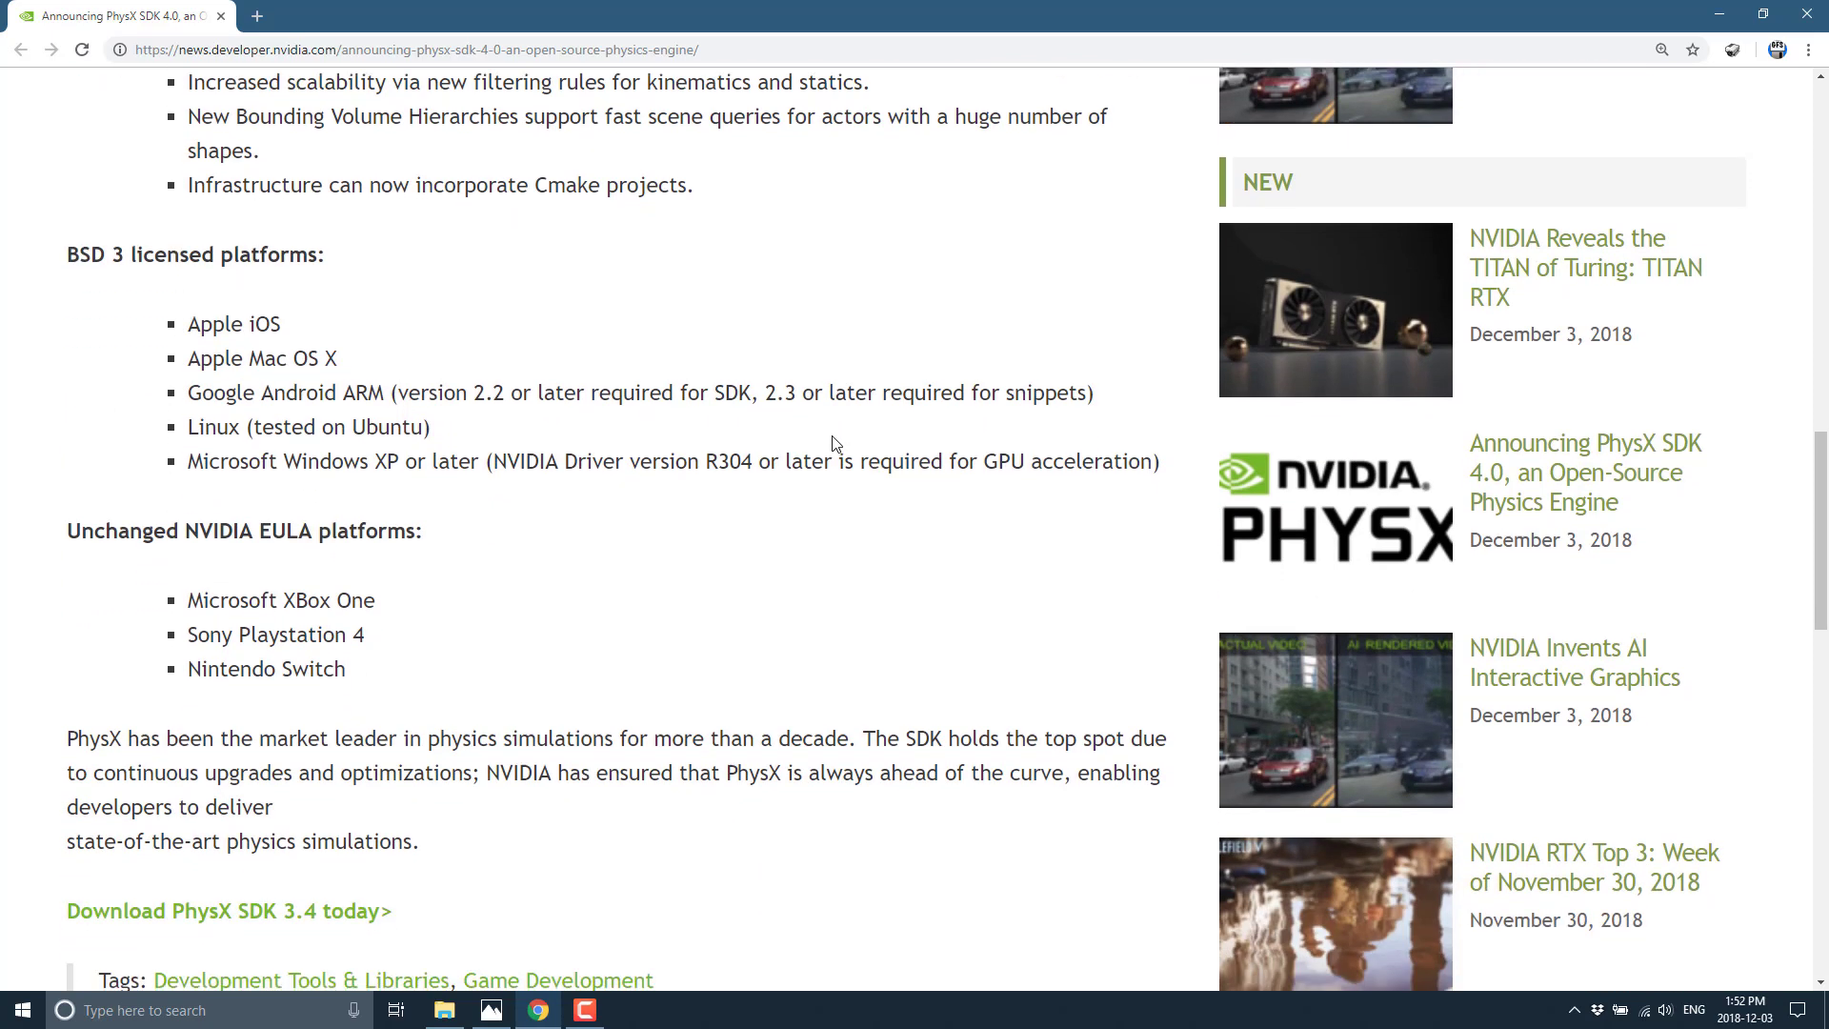
{"action": "scroll", "scroll_direction": "down", "scroll_amount": 3}
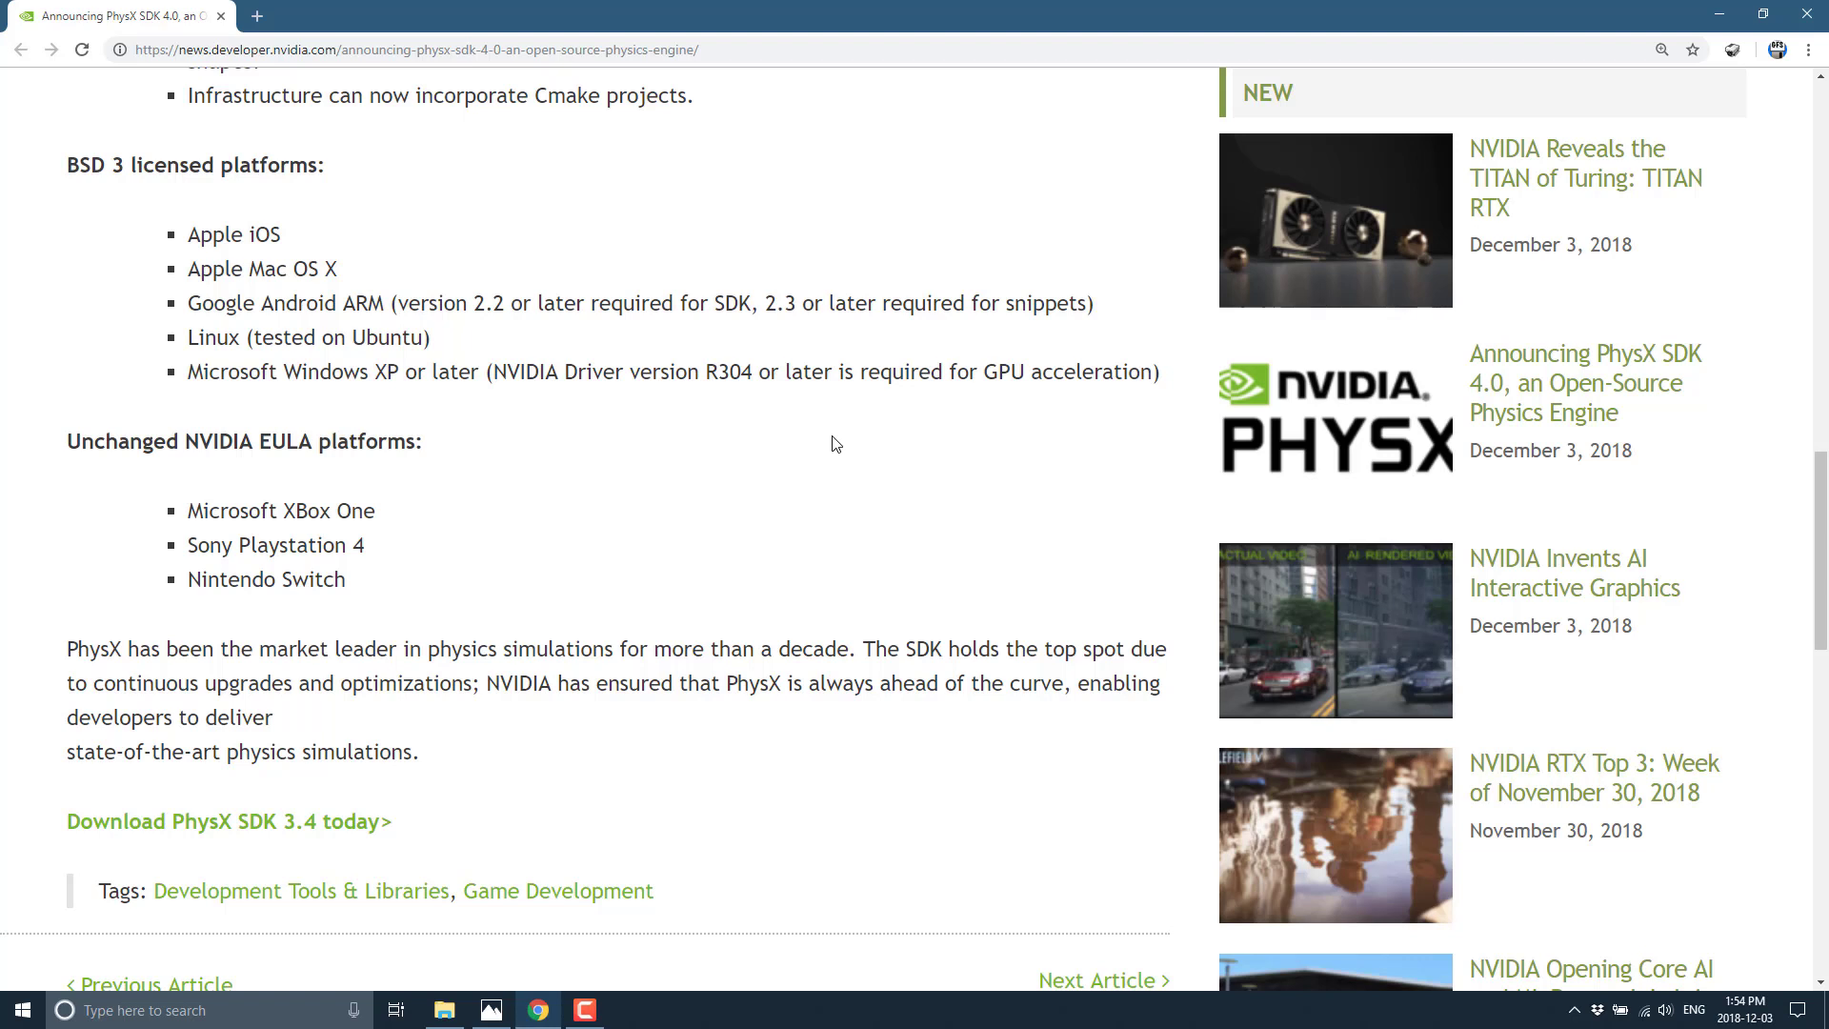
- Follow the 'Download PhysX SDK 3.4 today' link to the GitHub PhysX-3.4 repository
{"action": "scroll", "scroll_direction": "down", "scroll_amount": 3}
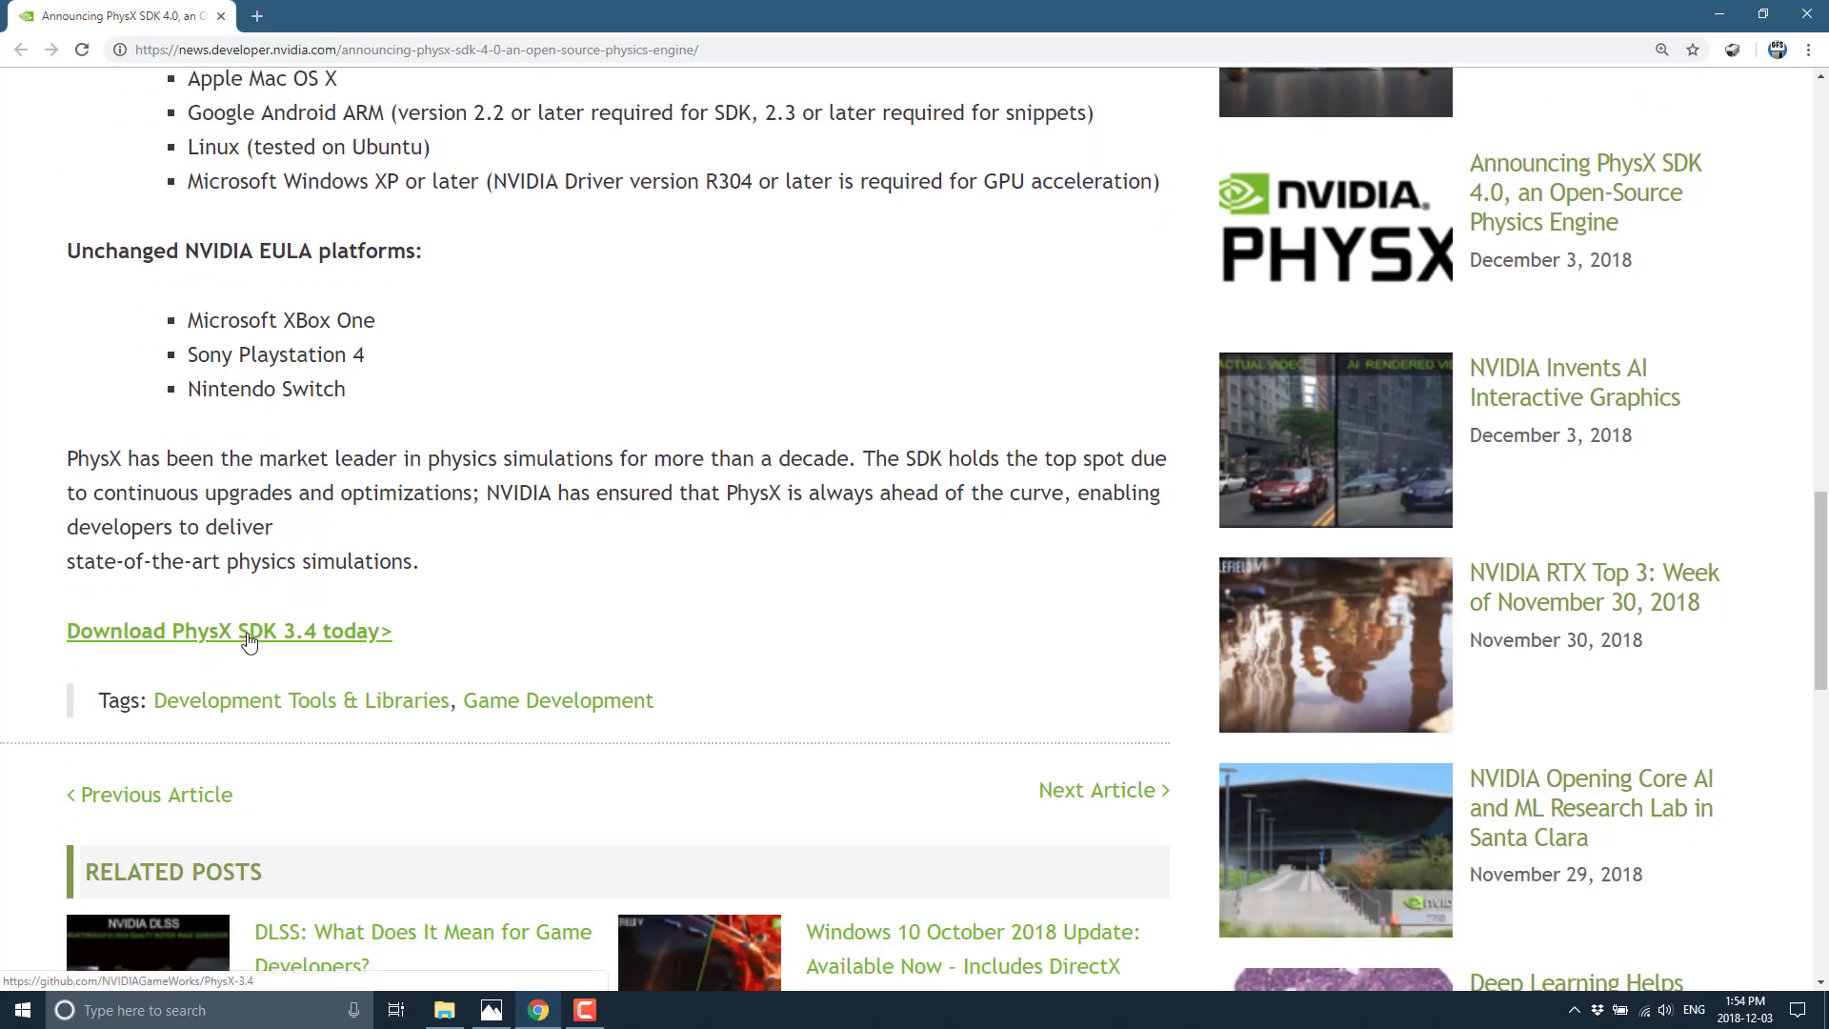
{"action": "left_click", "coordinate": [228, 631]}
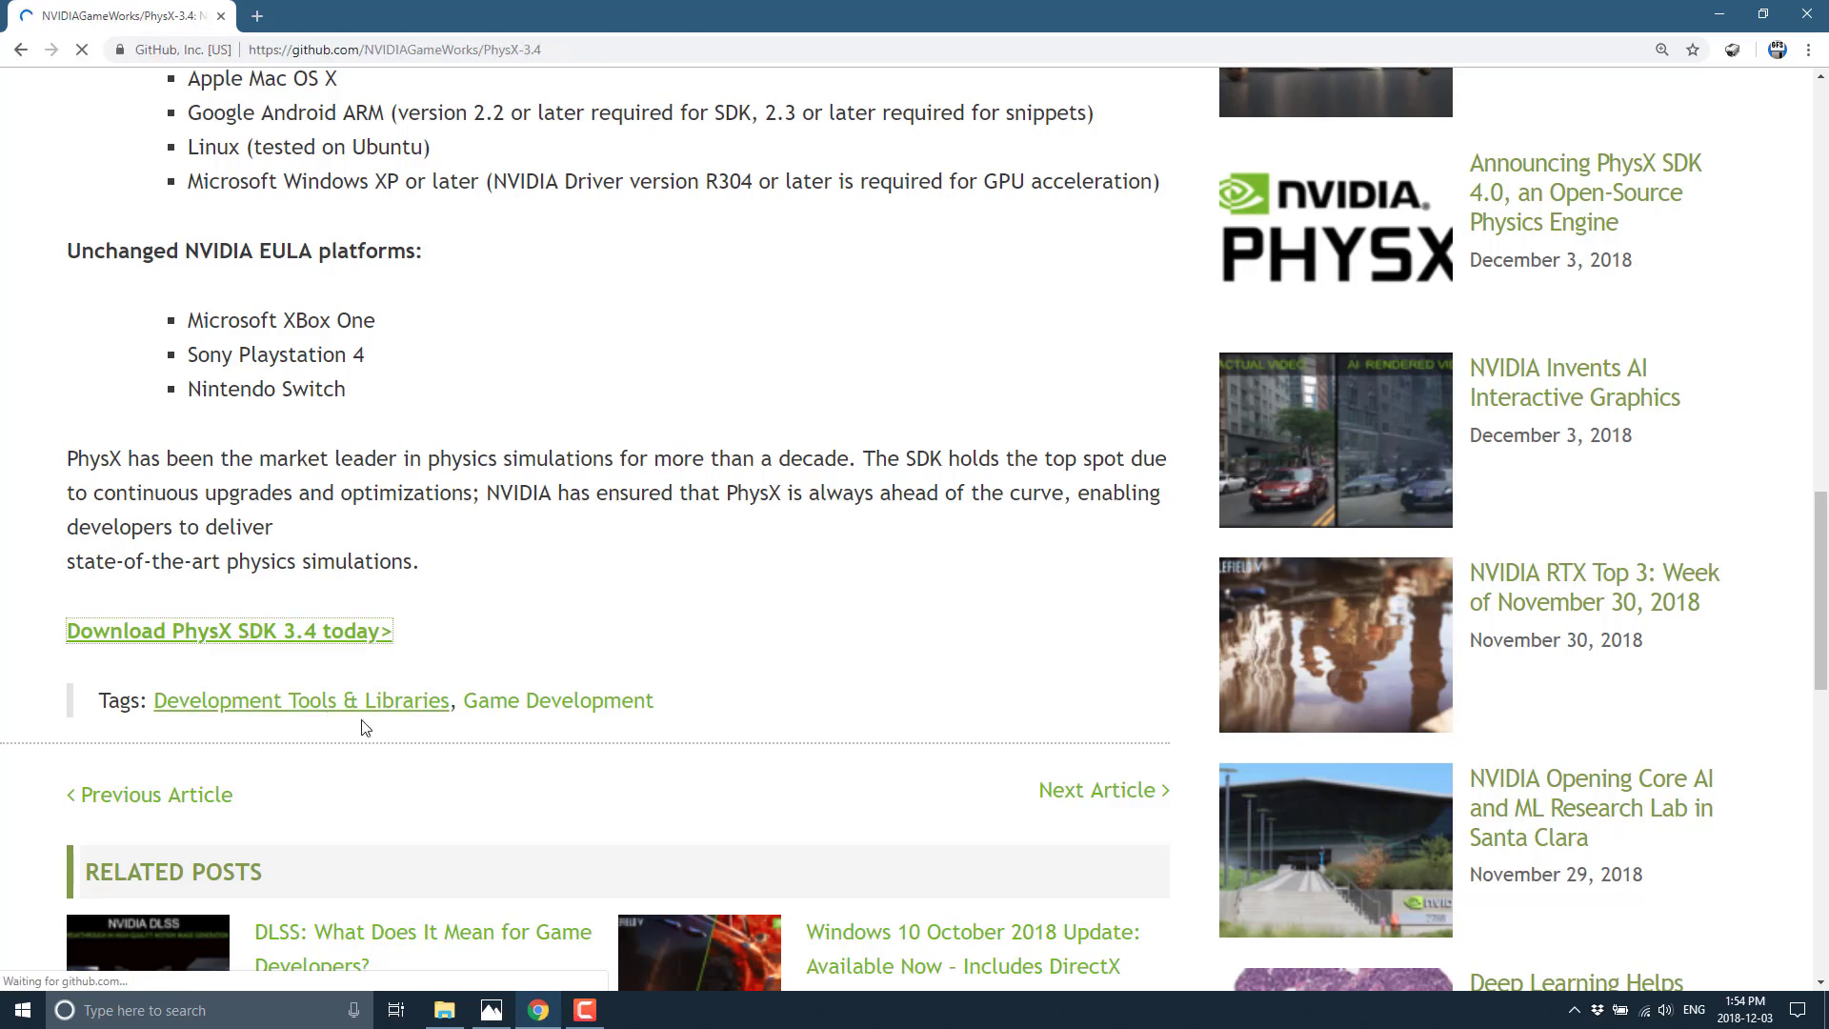
- Scroll through the PhysX-3.4 README's license, introduction, documentation and instructions sections
{"action": "left_click", "coordinate": [229, 631]}
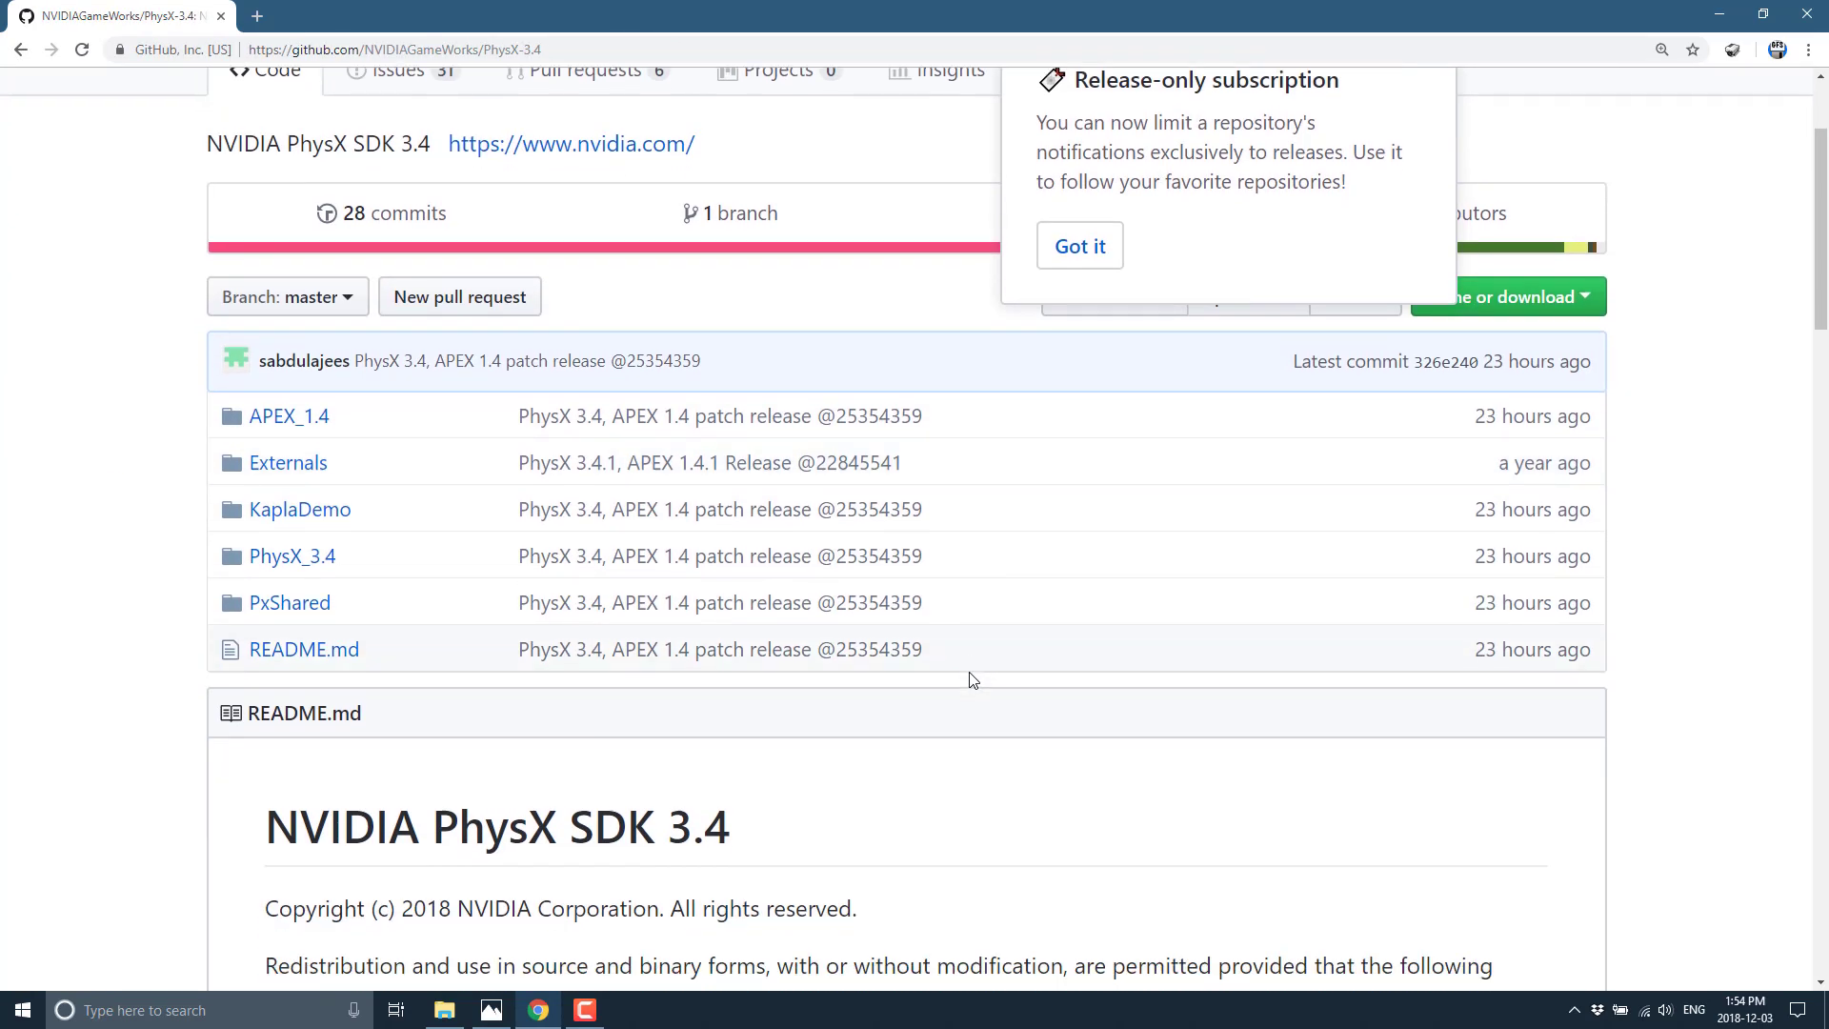
{"action": "scroll", "scroll_direction": "down", "scroll_amount": 3}
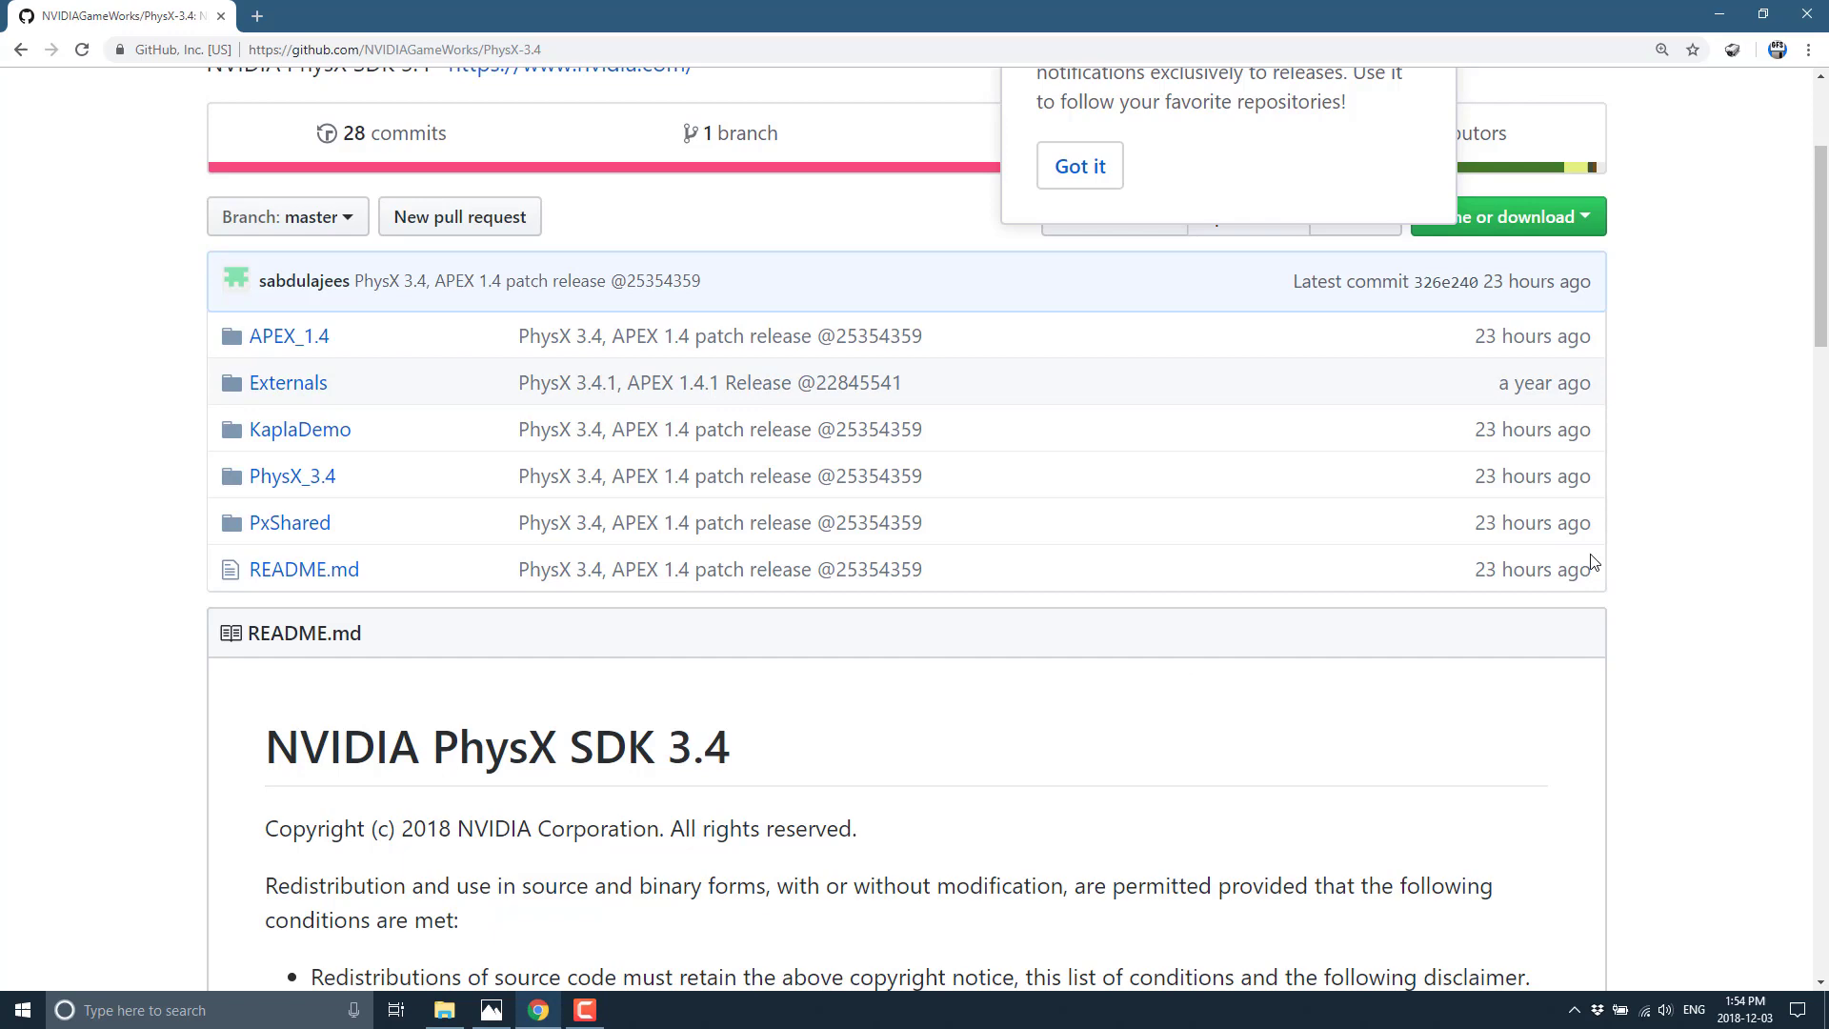
{"action": "scroll", "scroll_direction": "down", "scroll_amount": 3}
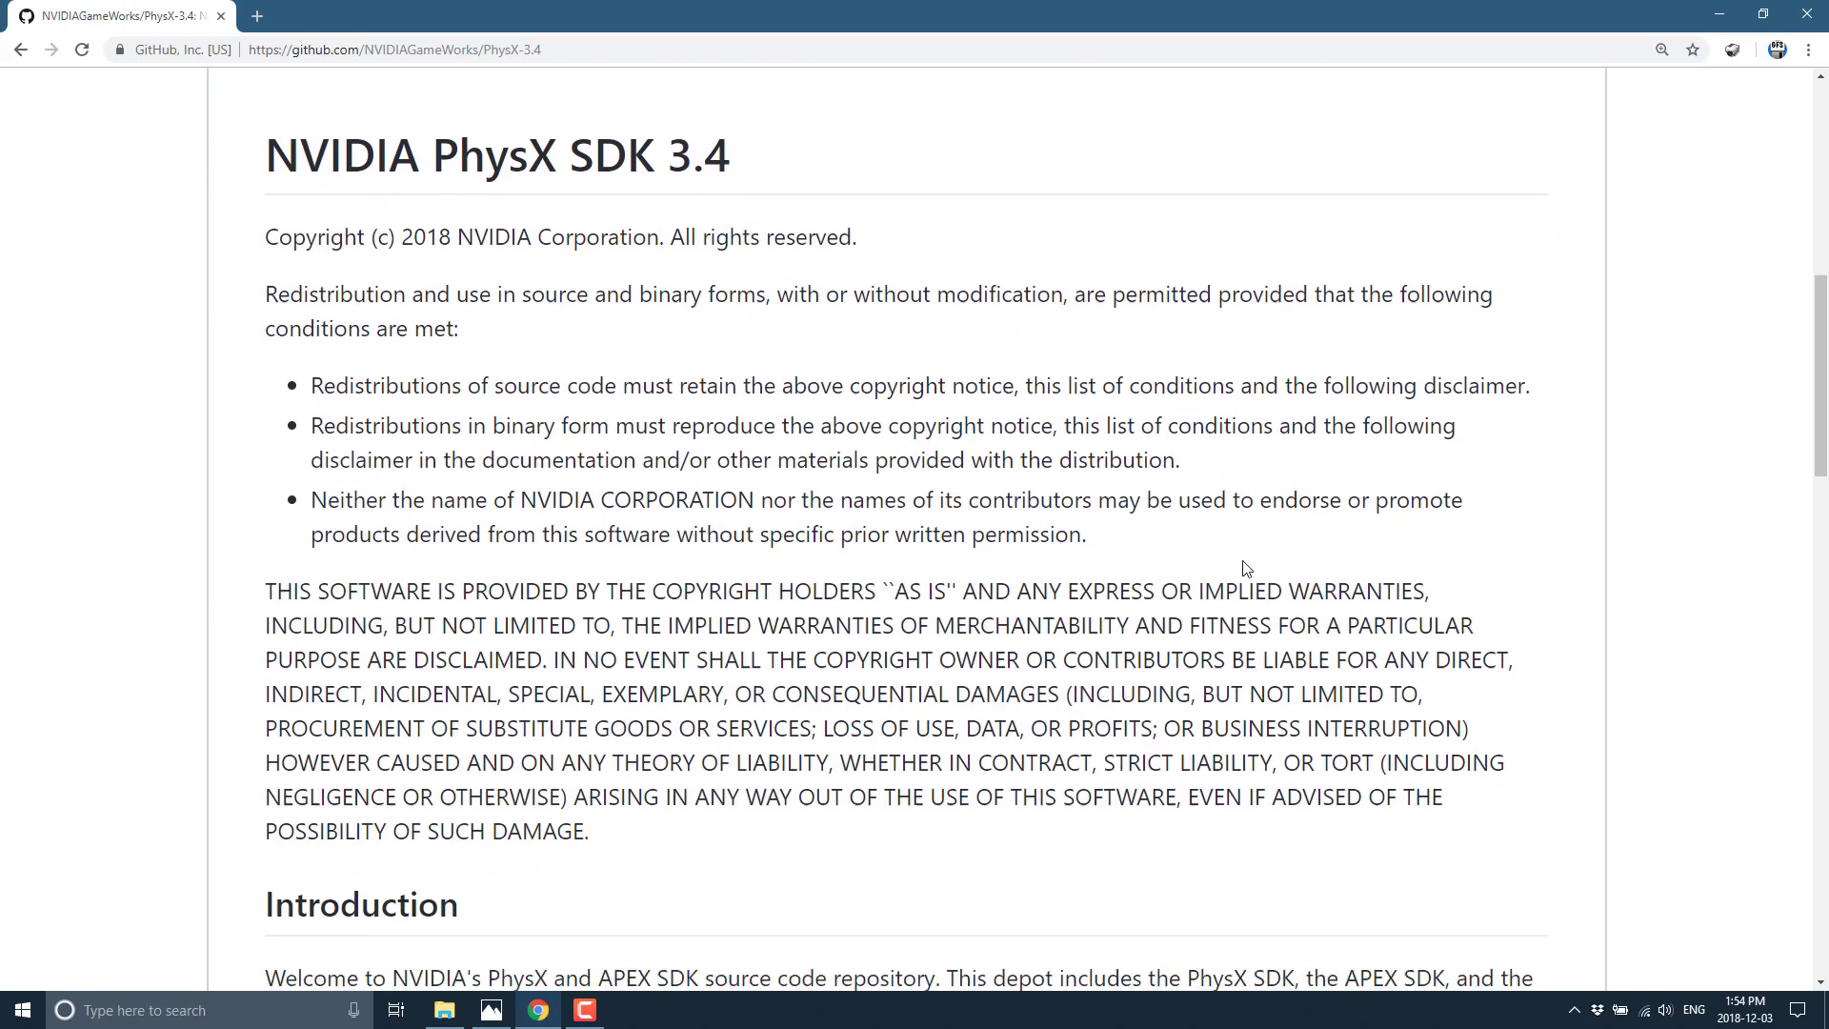
{"action": "scroll", "scroll_direction": "down", "scroll_amount": 3}
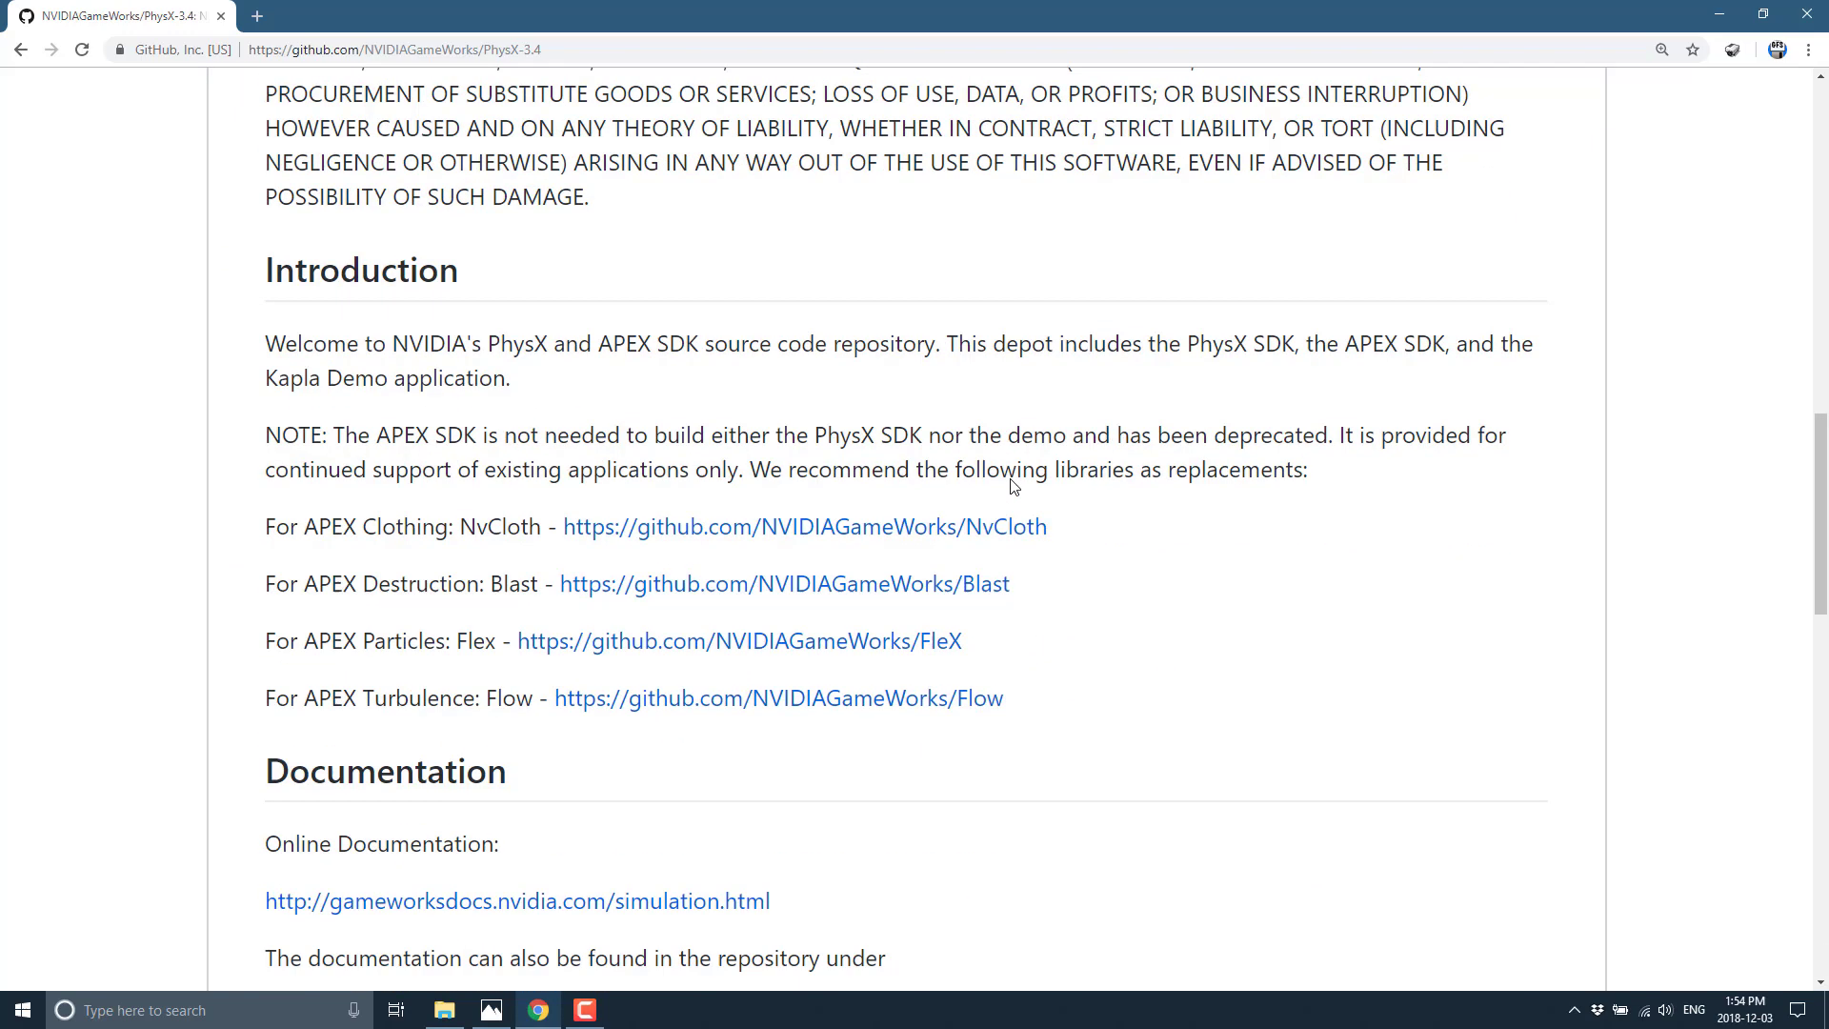
{"action": "scroll", "scroll_direction": "down", "scroll_amount": 3}
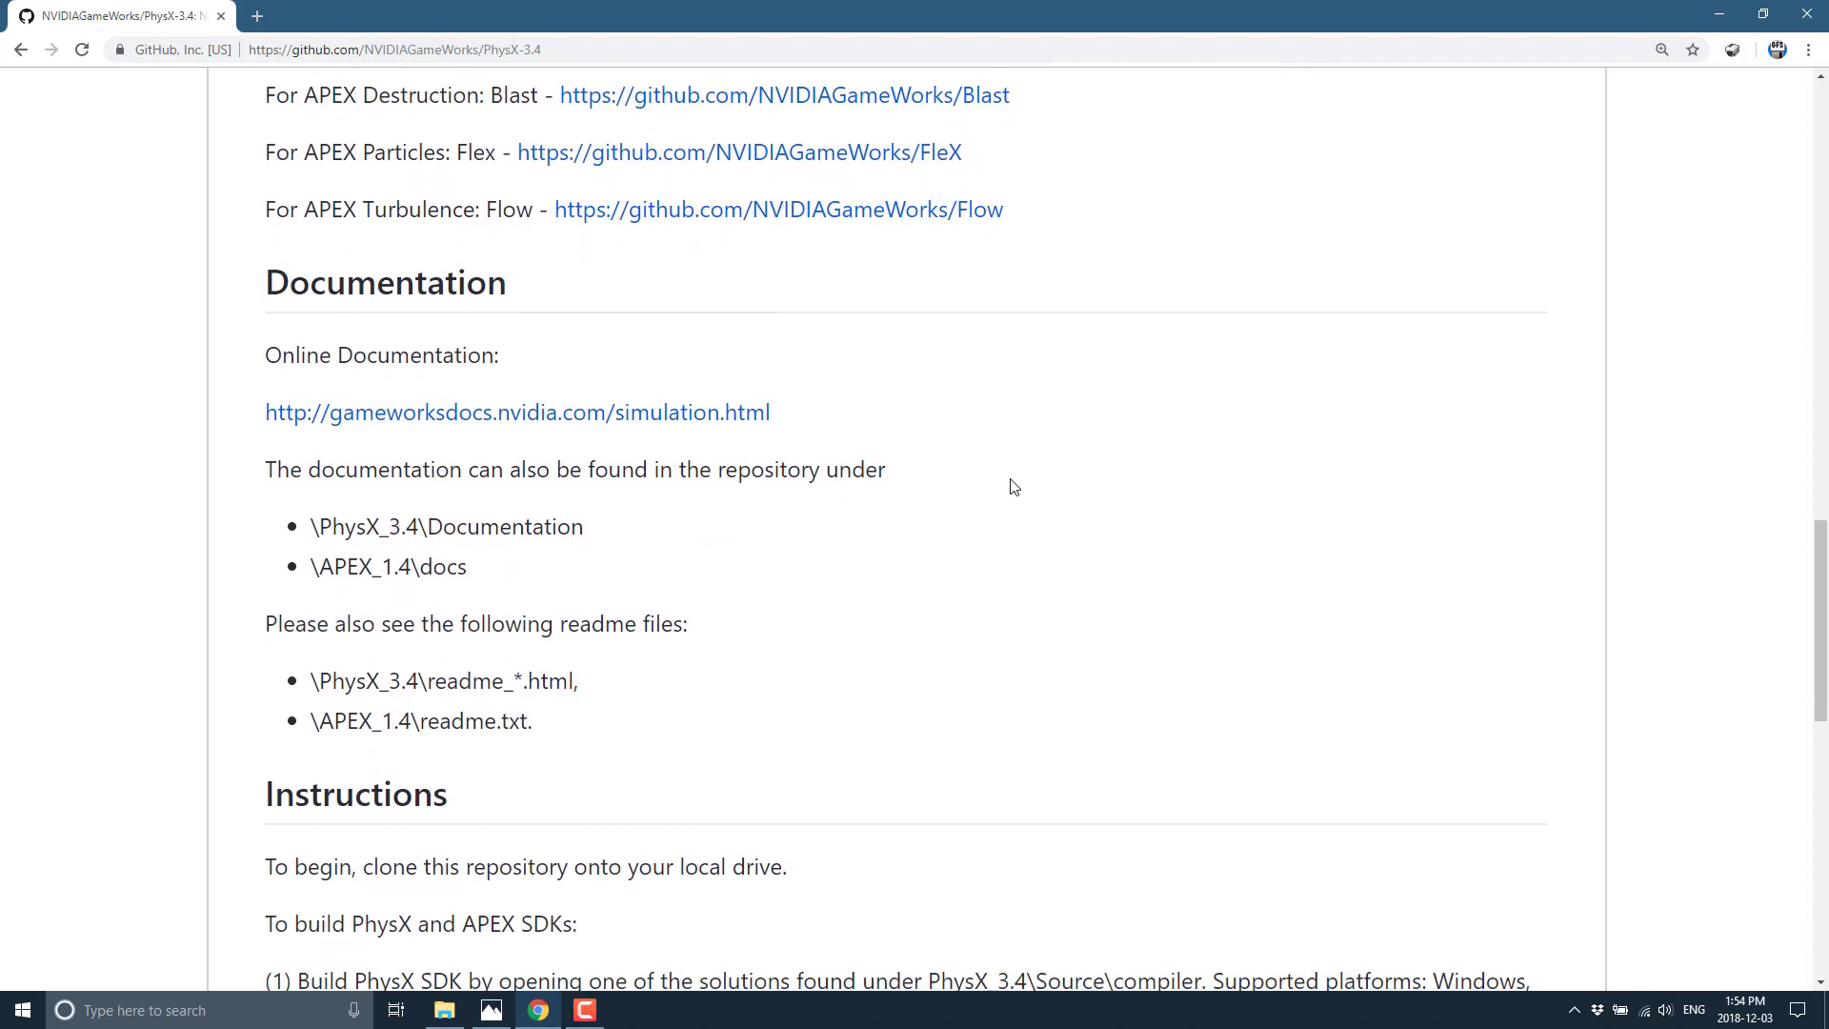
{"action": "scroll", "scroll_direction": "down", "scroll_amount": 3}
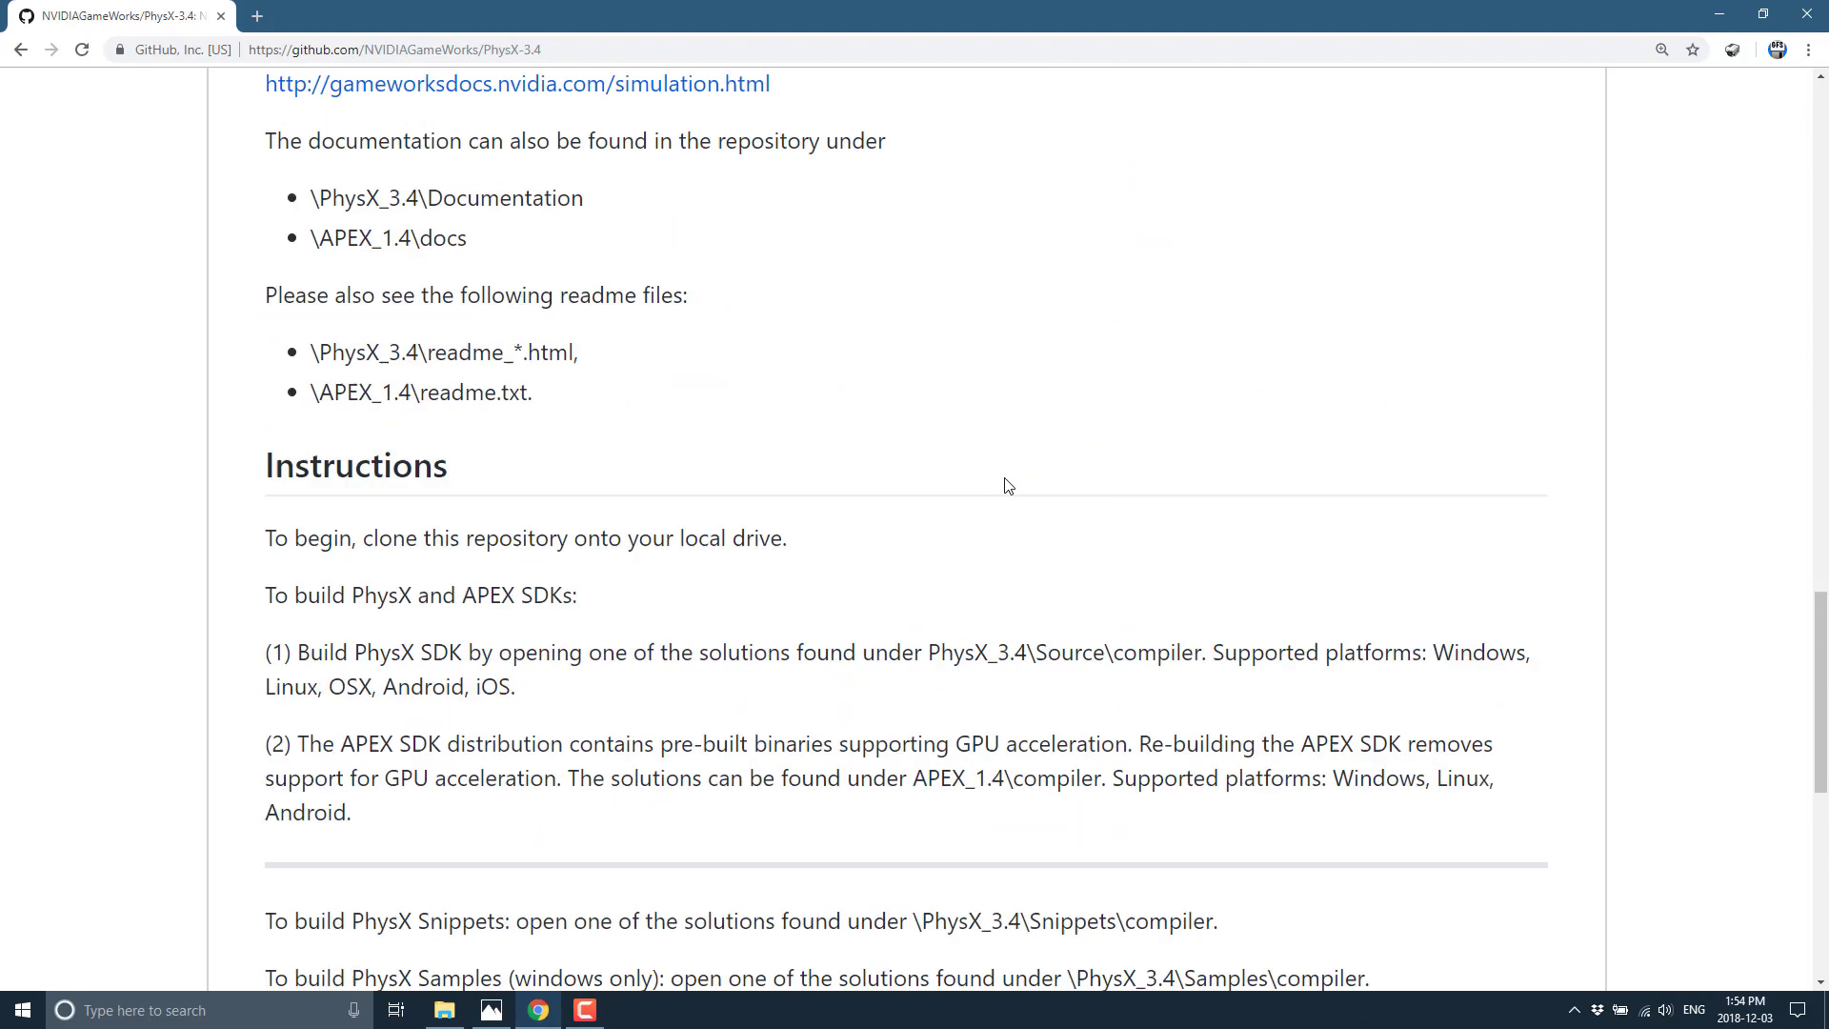
- Scroll back up to the repository file list at the top of the page
{"action": "scroll", "scroll_direction": "up", "scroll_amount": 3}
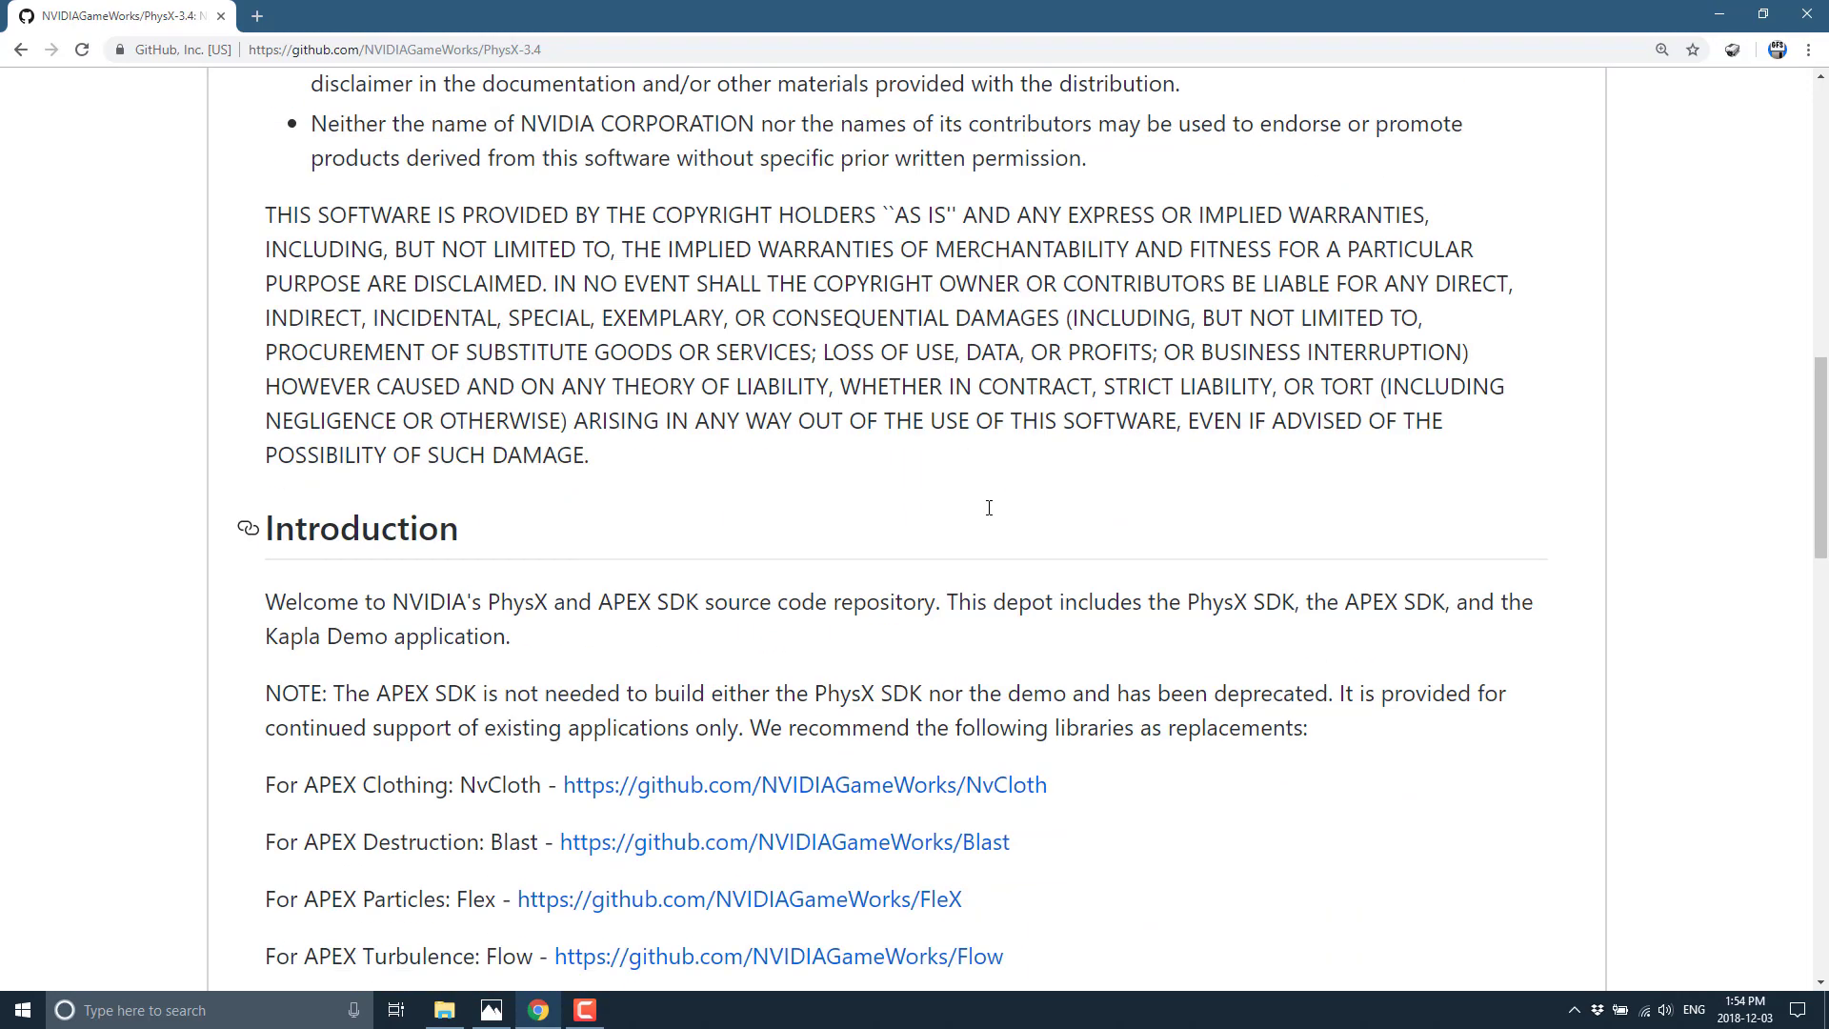
{"action": "scroll", "scroll_direction": "up", "scroll_amount": 3}
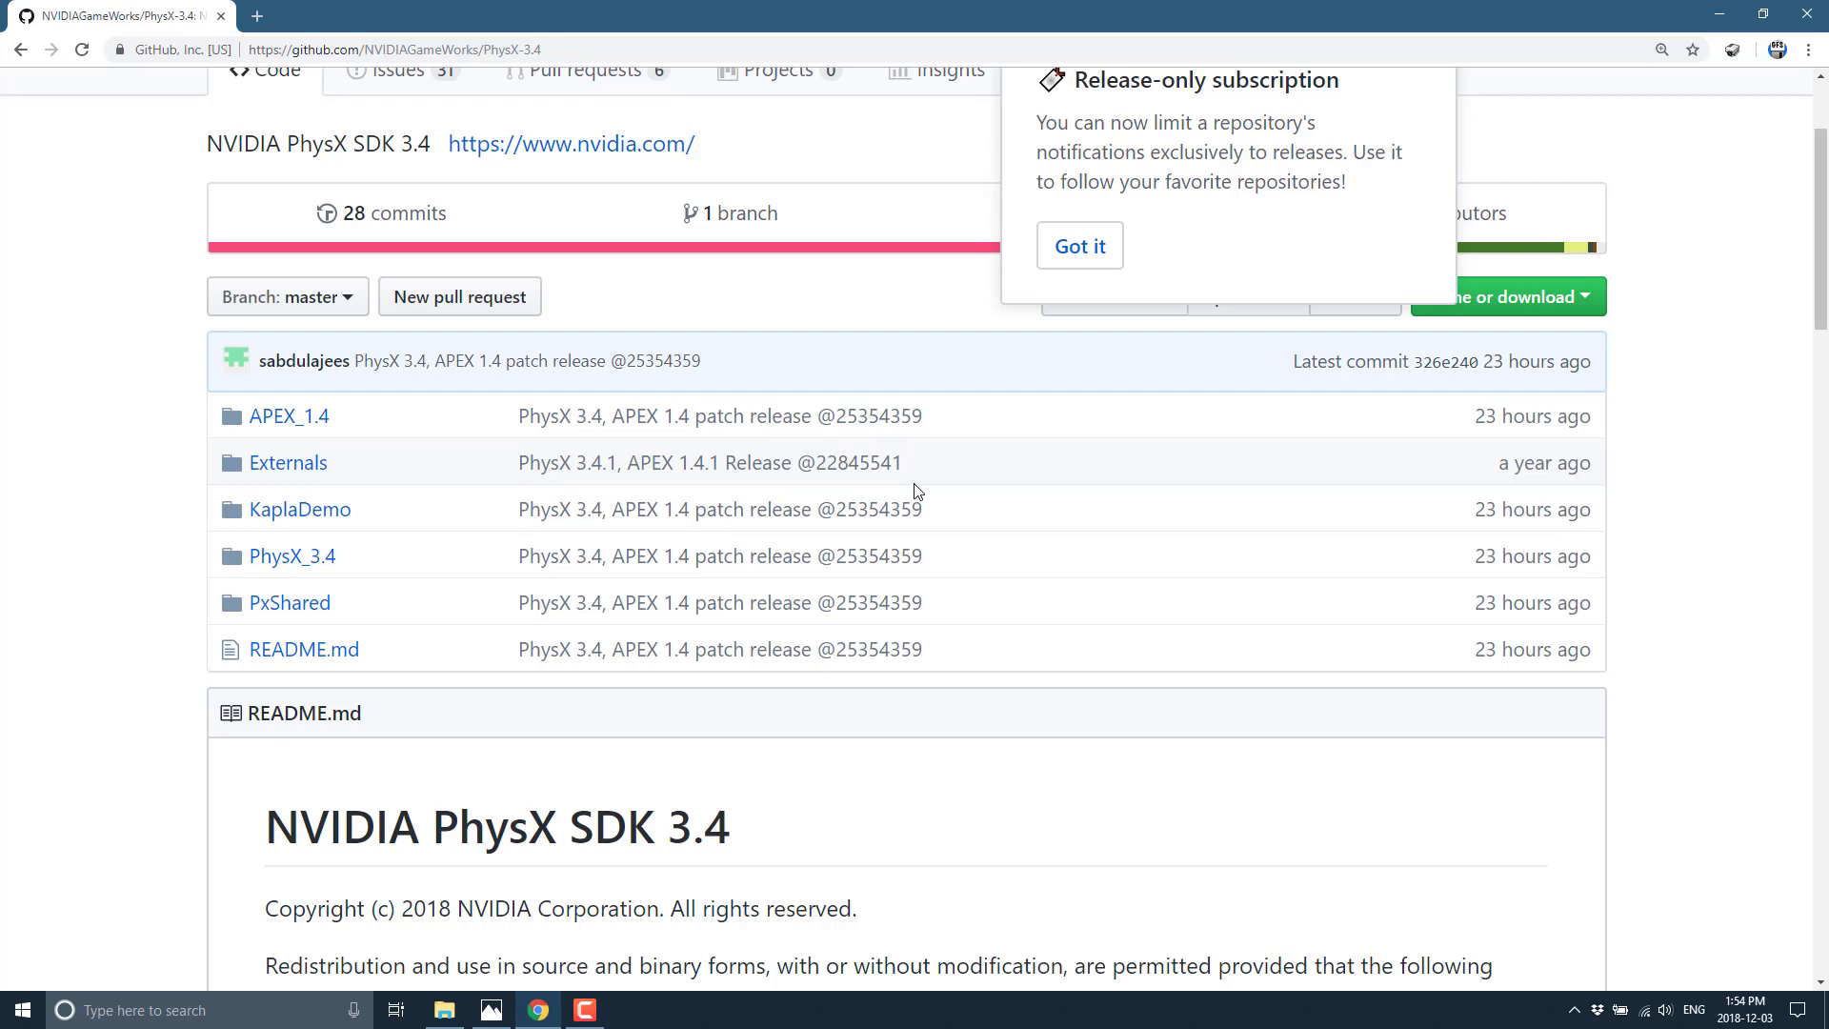
{"action": "mouse_move", "coordinate": [1078, 246]}
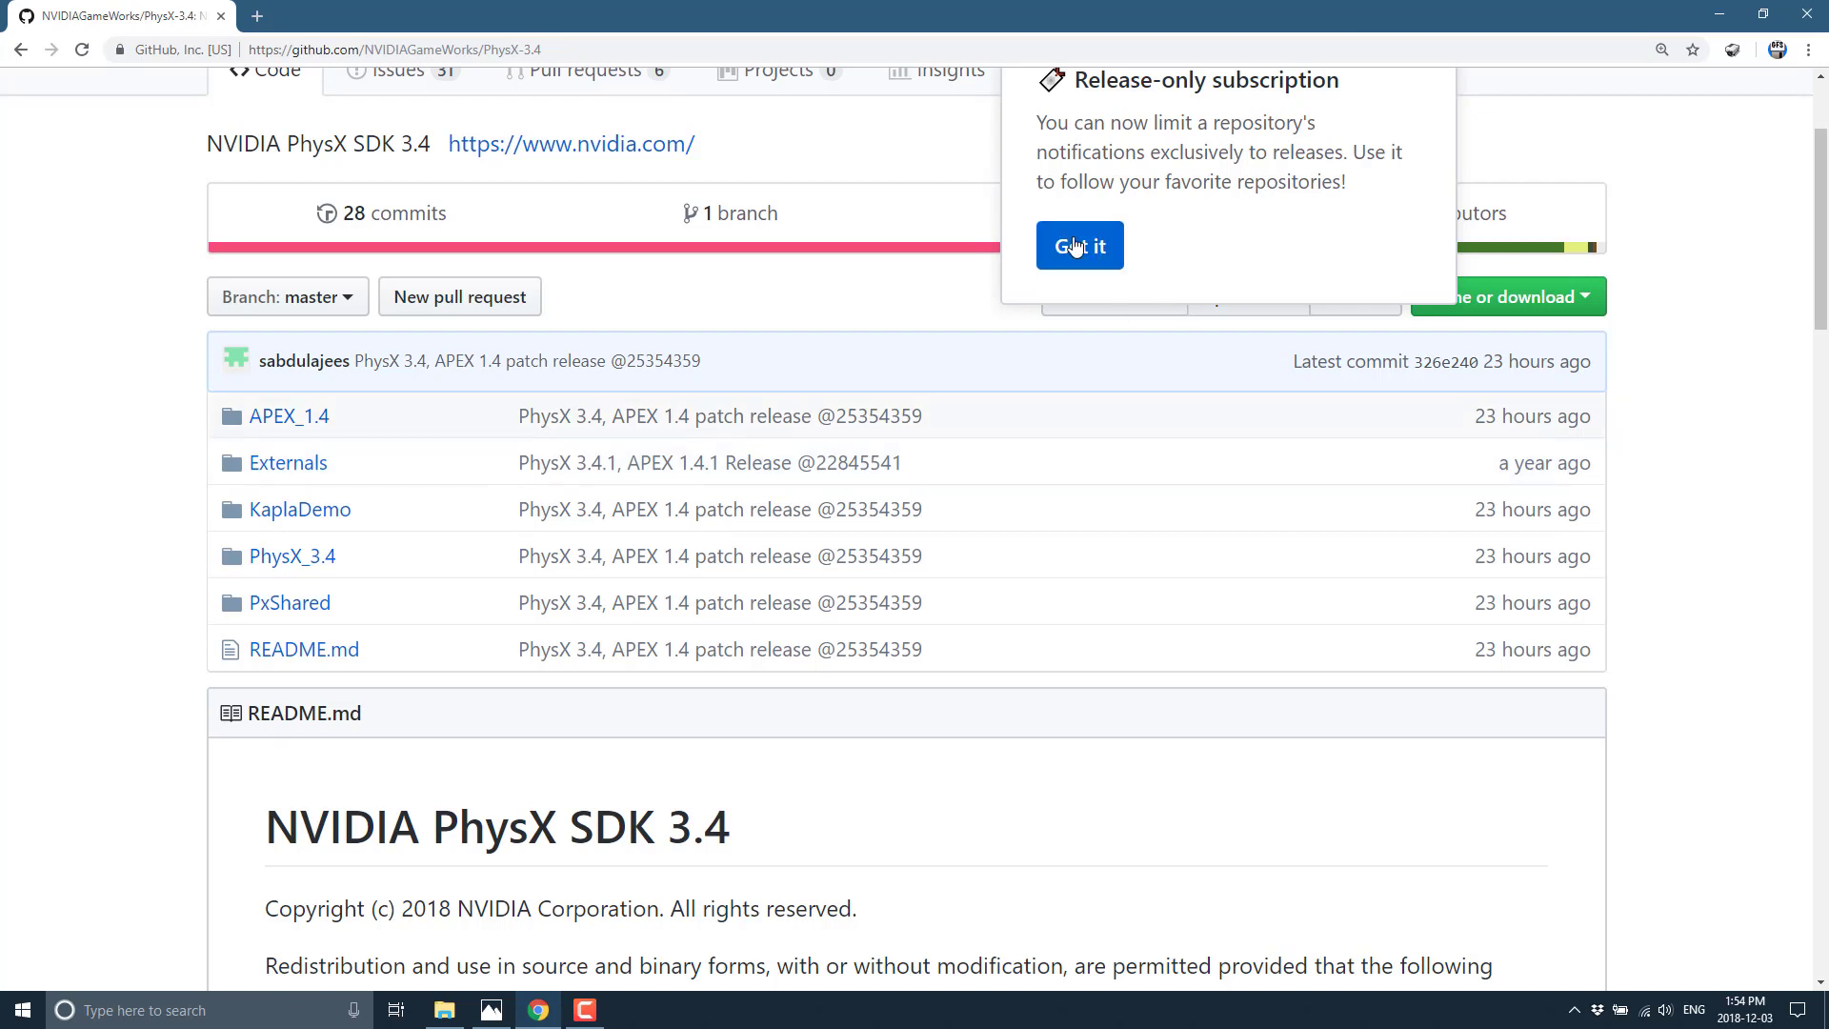
- Dismiss the release-only subscription notice with 'Got it'
{"action": "left_click", "coordinate": [1078, 246]}
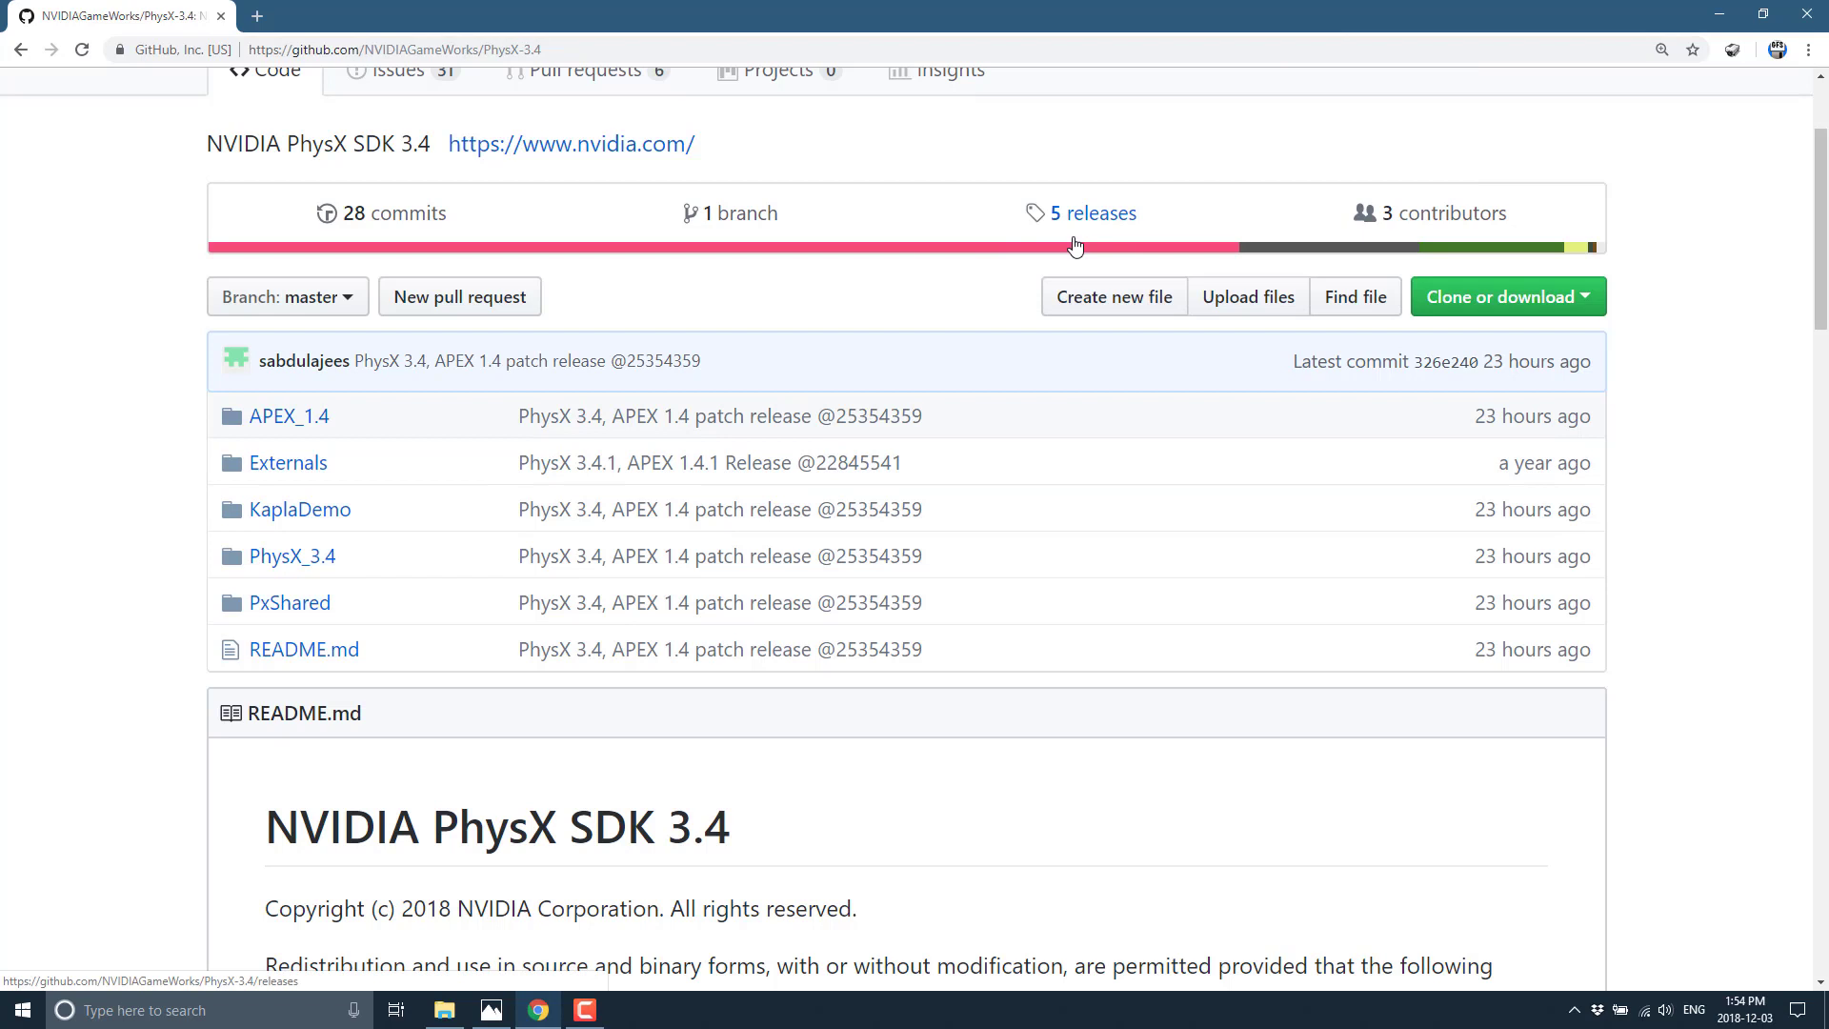